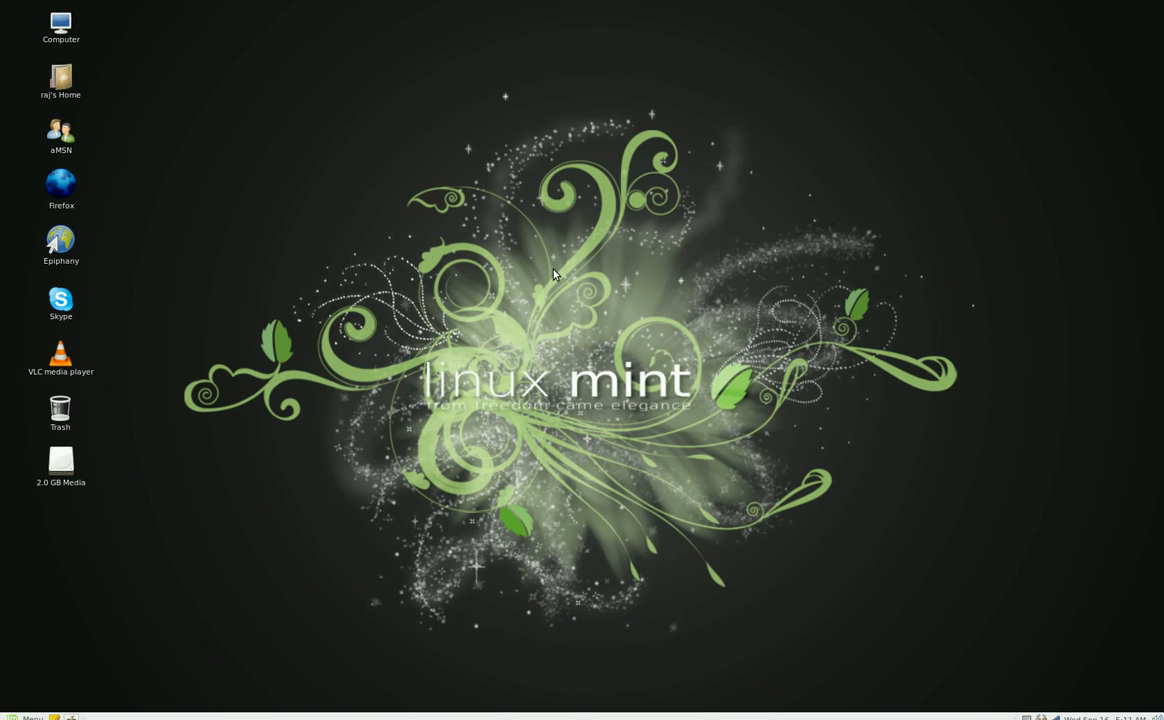
pyautogui.moveTo(550, 258)
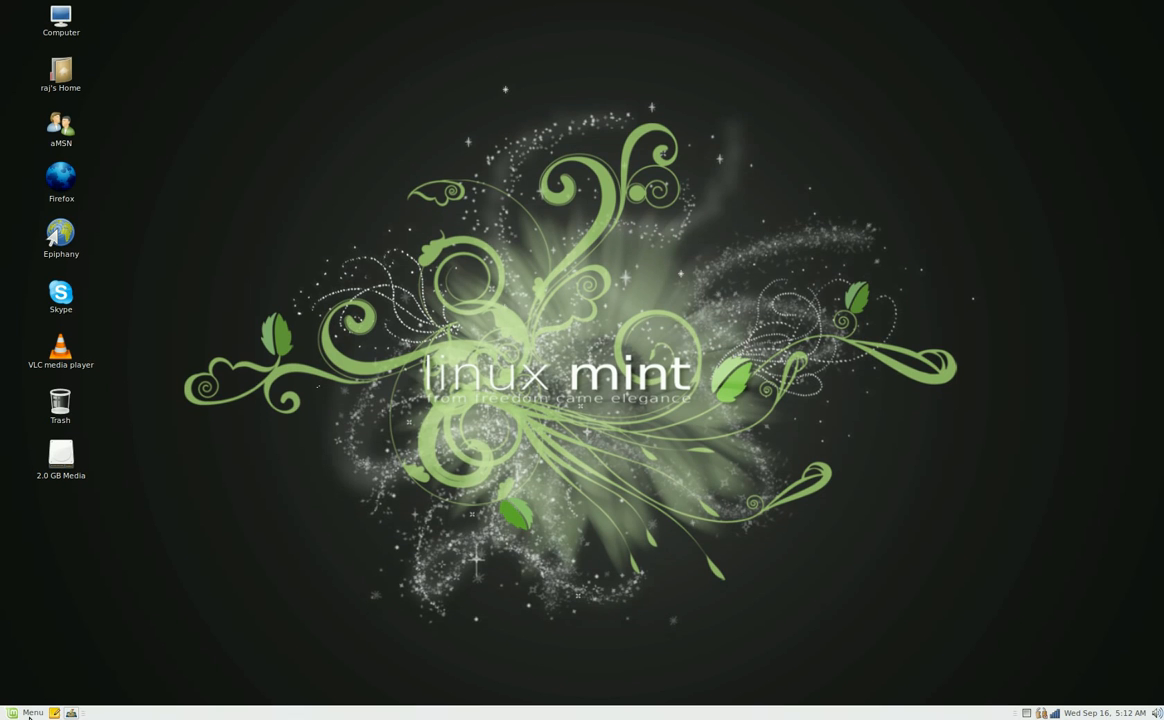
pyautogui.moveTo(32, 712)
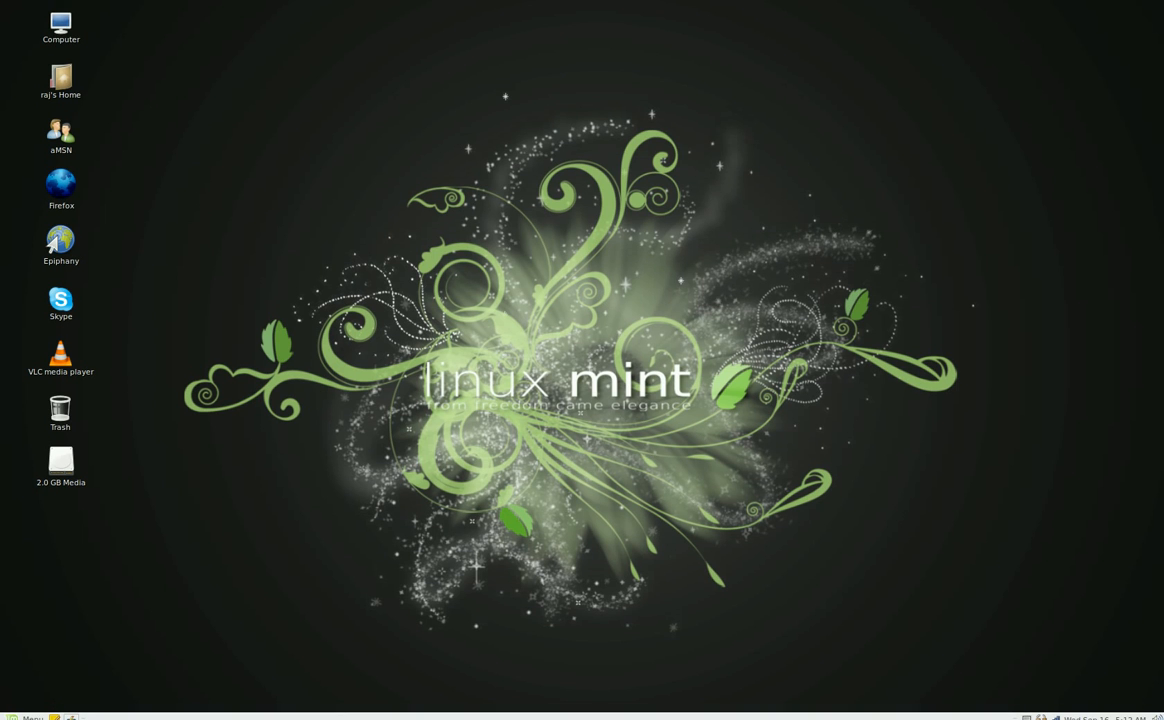
pyautogui.moveTo(272, 256)
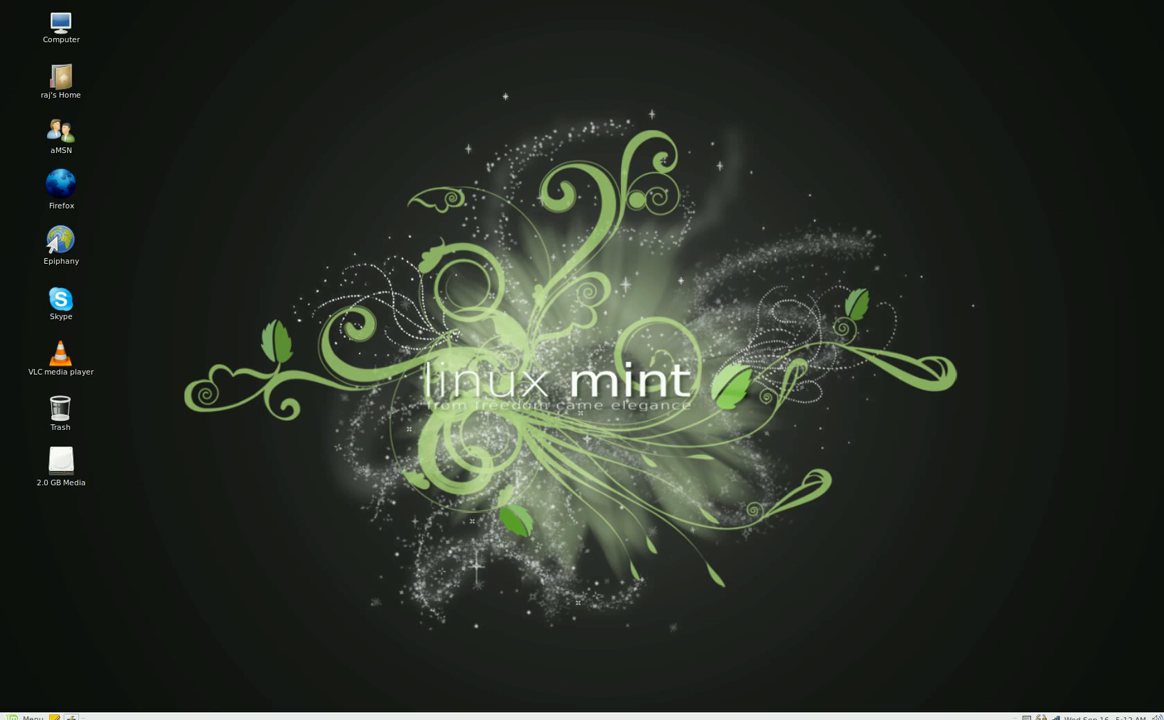
pyautogui.moveTo(296, 348)
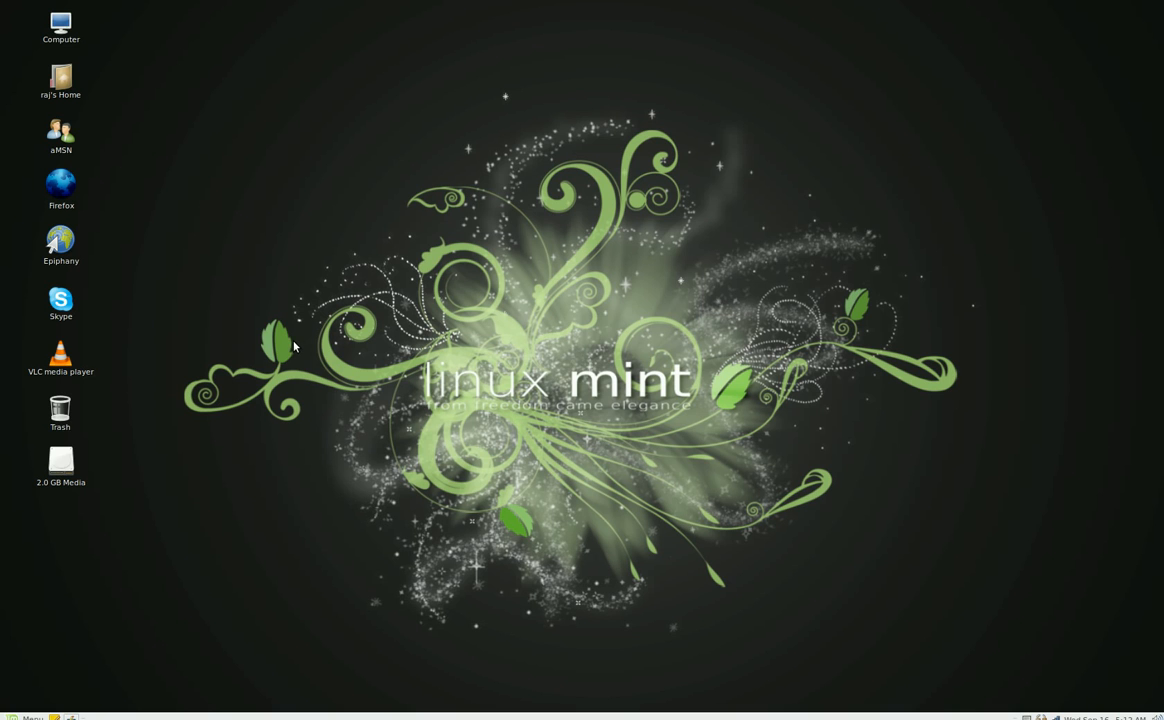
# Launch the package manager from the Mint menu and confirm the administrator password.
pyautogui.click(28, 712)
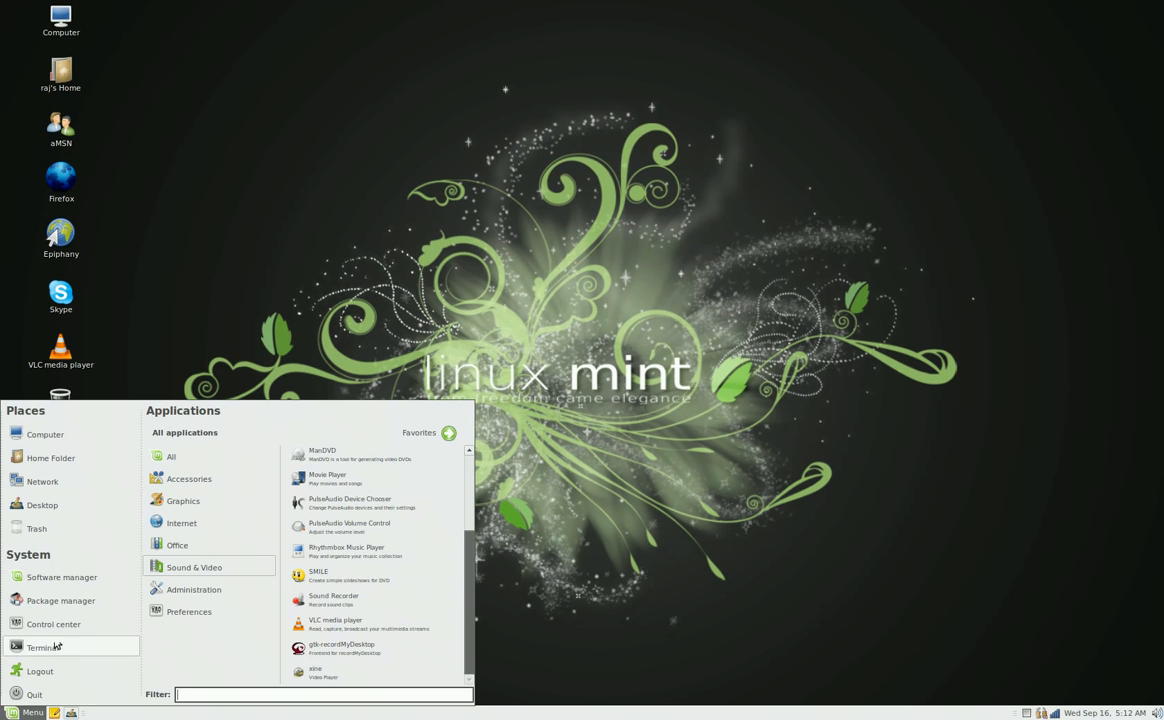
pyautogui.click(60, 600)
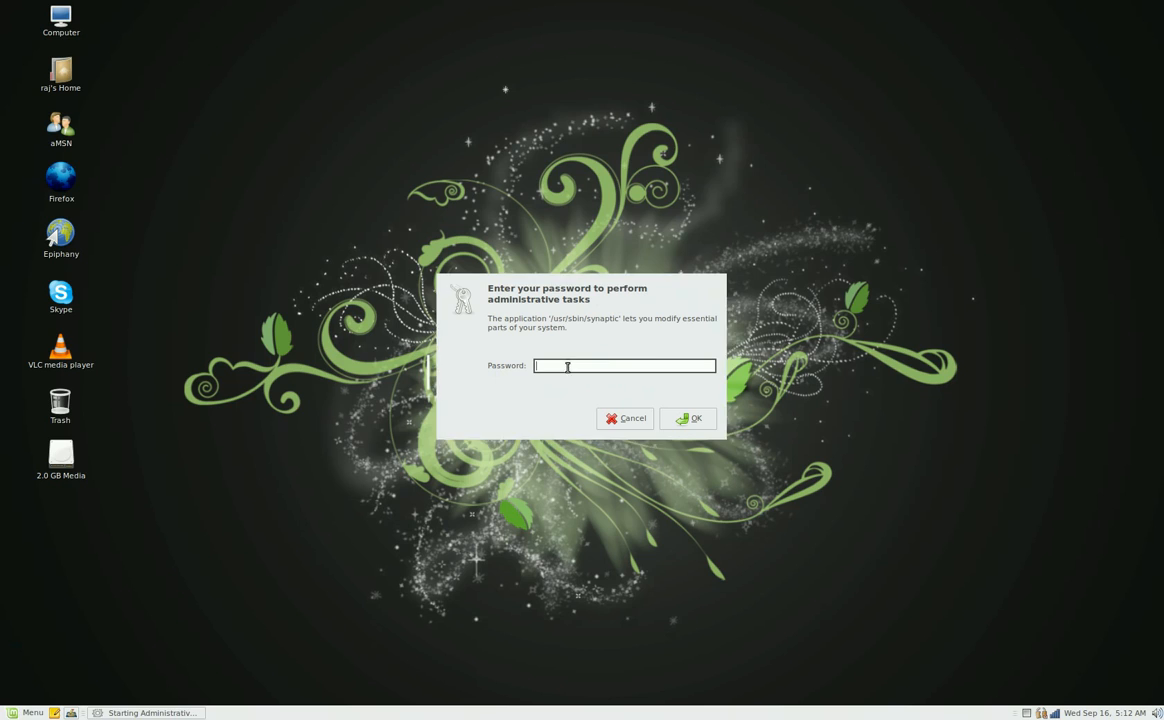
pyautogui.moveTo(608, 404)
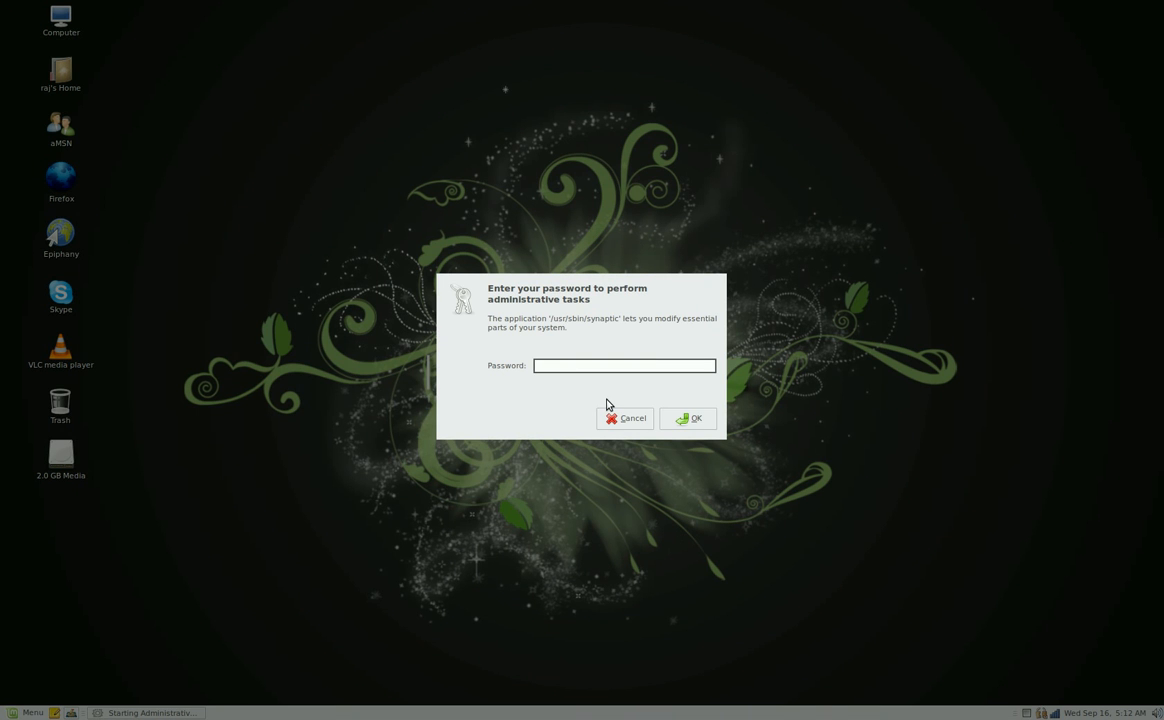
pyautogui.click(624, 418)
pyautogui.write('b')
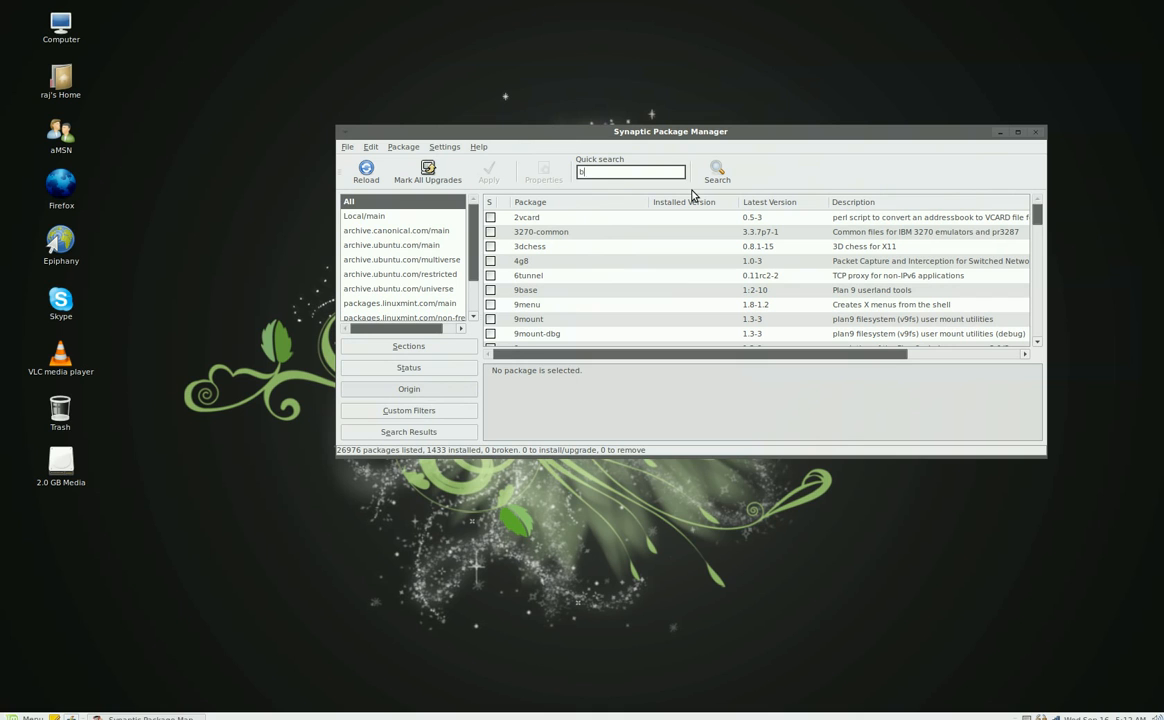
# Search for 'bleachbit' and select the installed package to show its description.
pyautogui.write('leachbit')
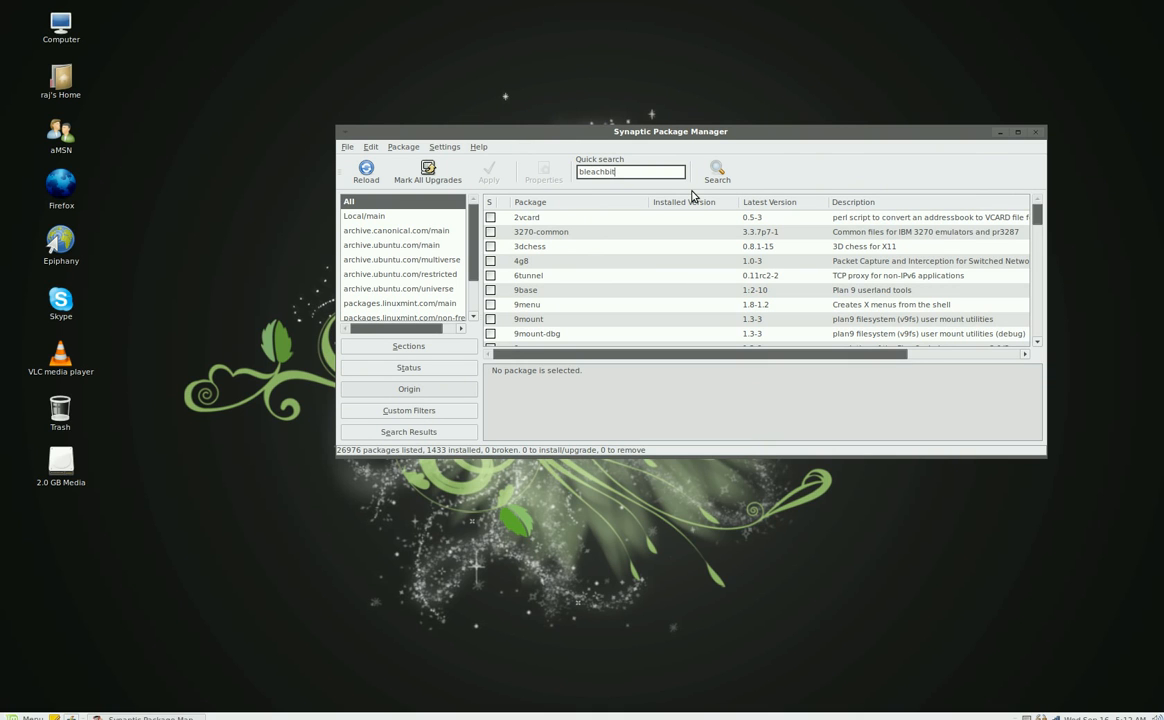
pyautogui.click(716, 172)
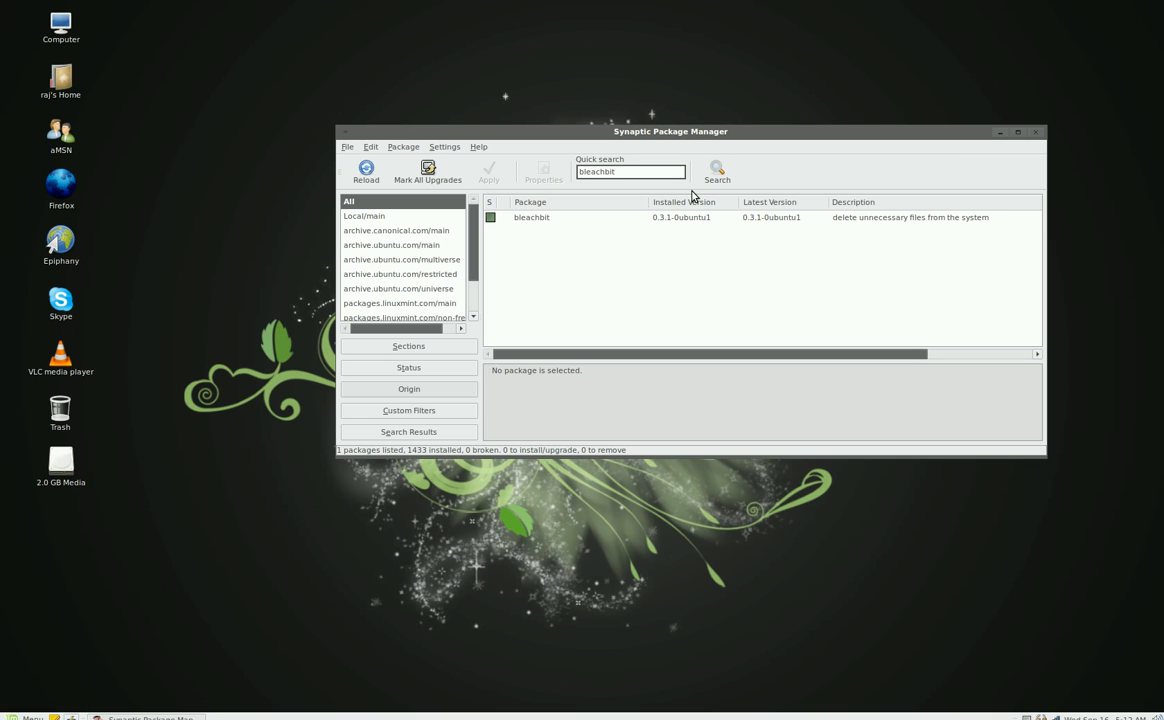
pyautogui.click(532, 216)
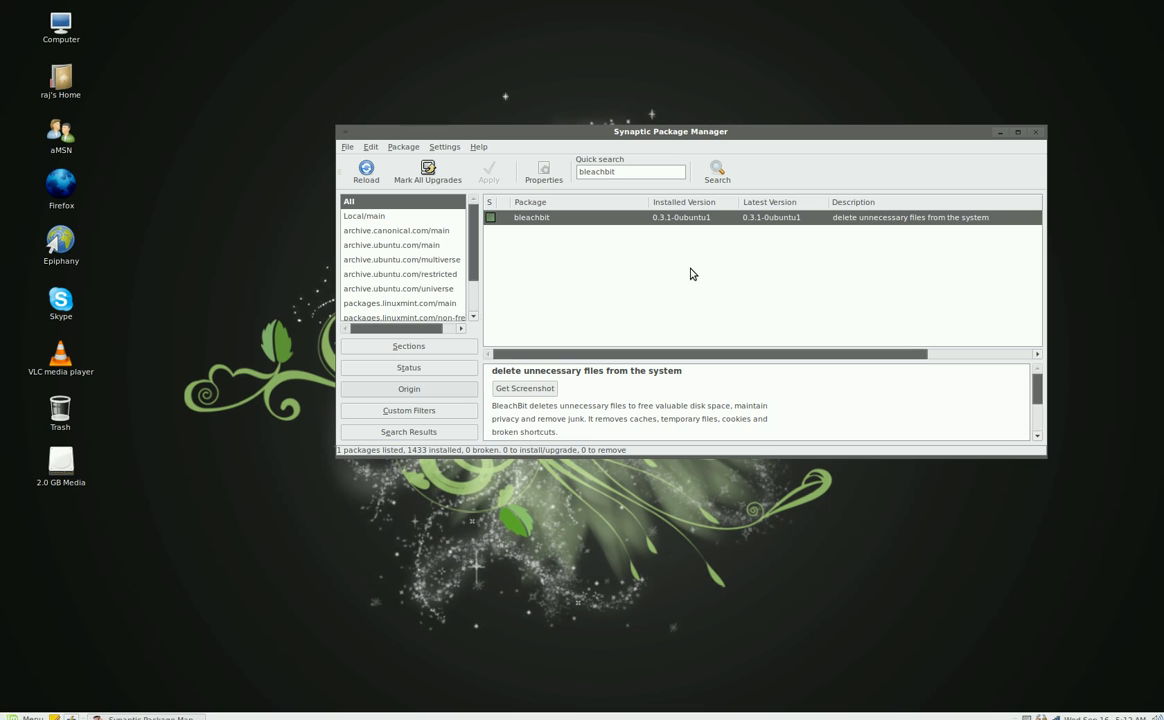
pyautogui.moveTo(602, 184)
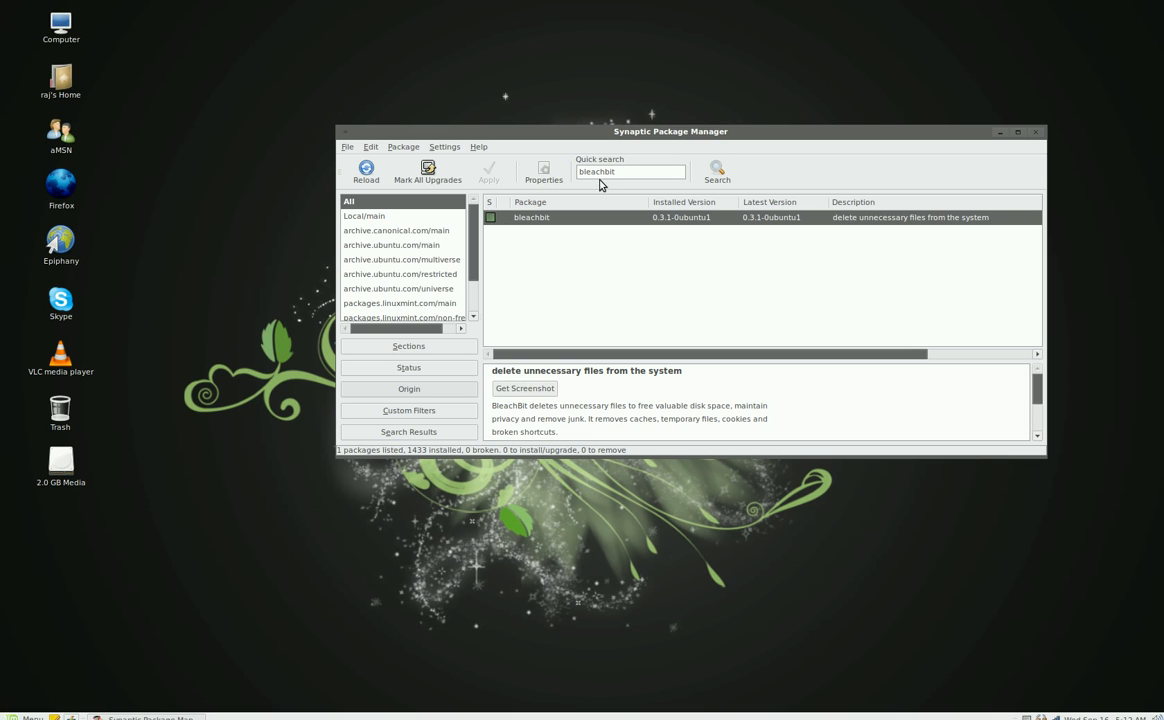
pyautogui.moveTo(614, 184)
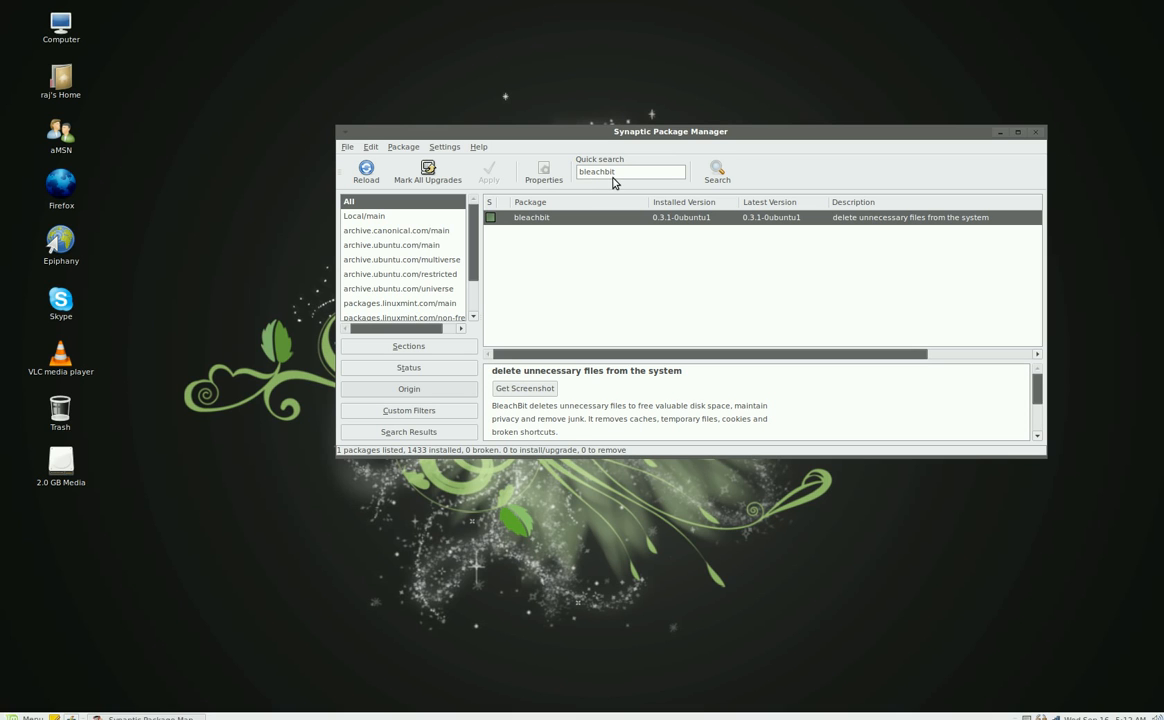
pyautogui.moveTo(604, 266)
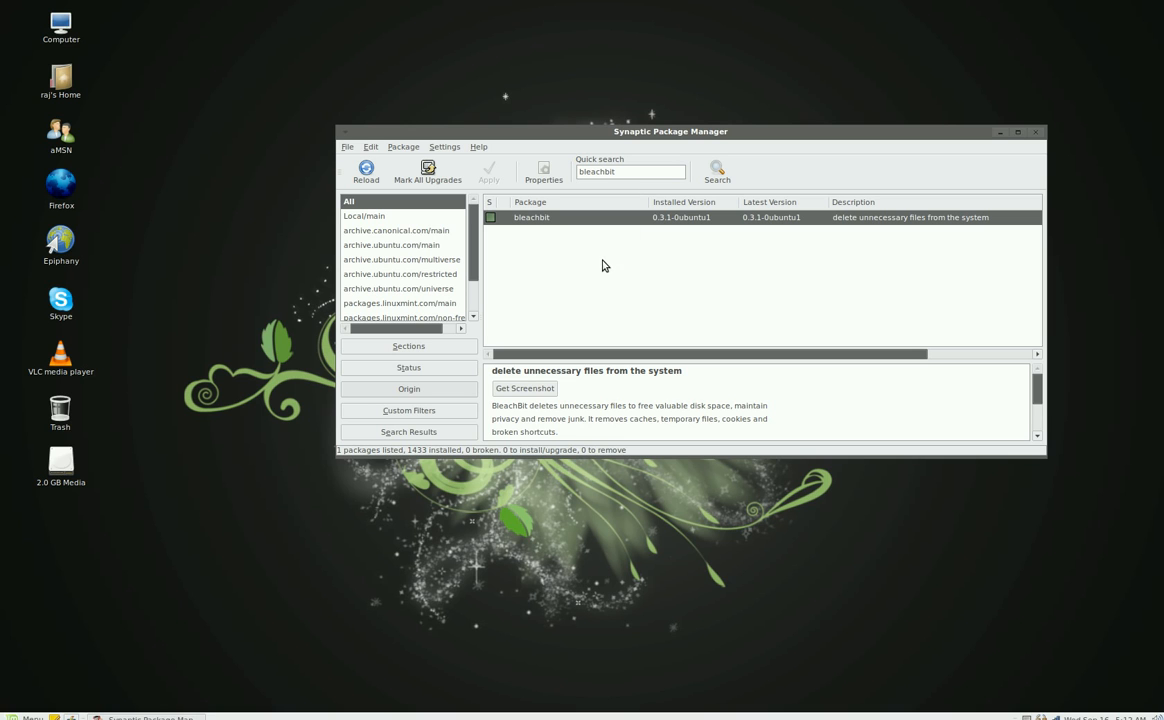
pyautogui.moveTo(564, 224)
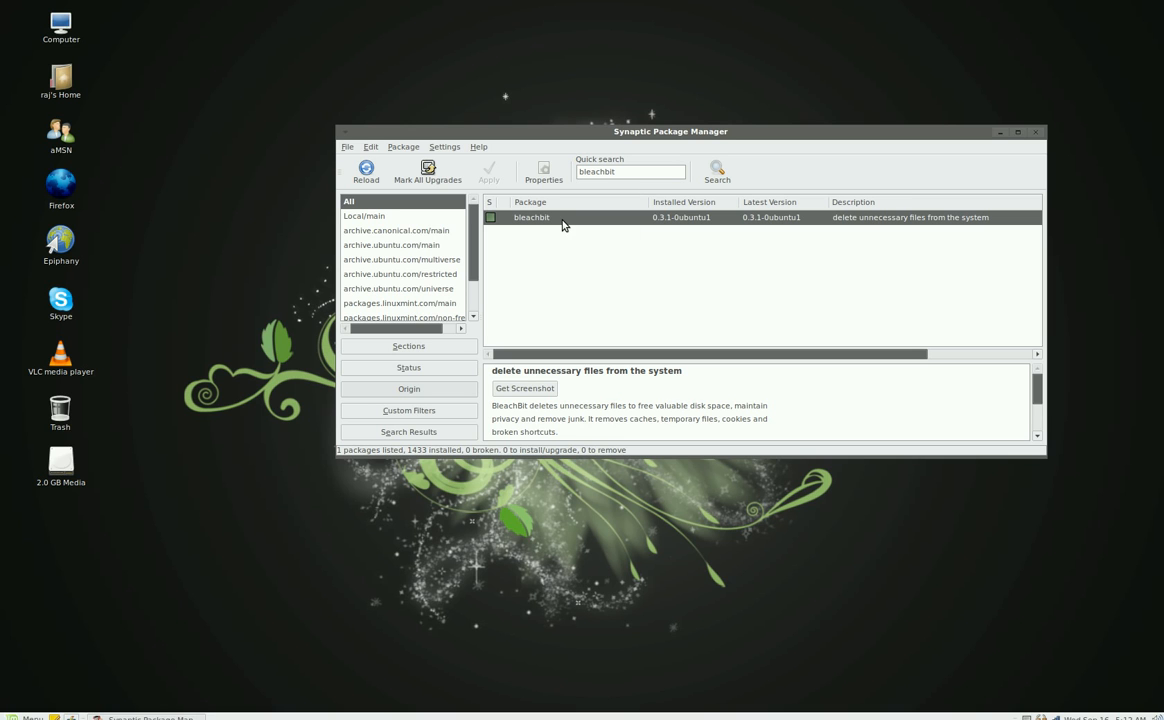
# Check the context actions for the bleachbit package, then close Synaptic.
pyautogui.rightClick(532, 216)
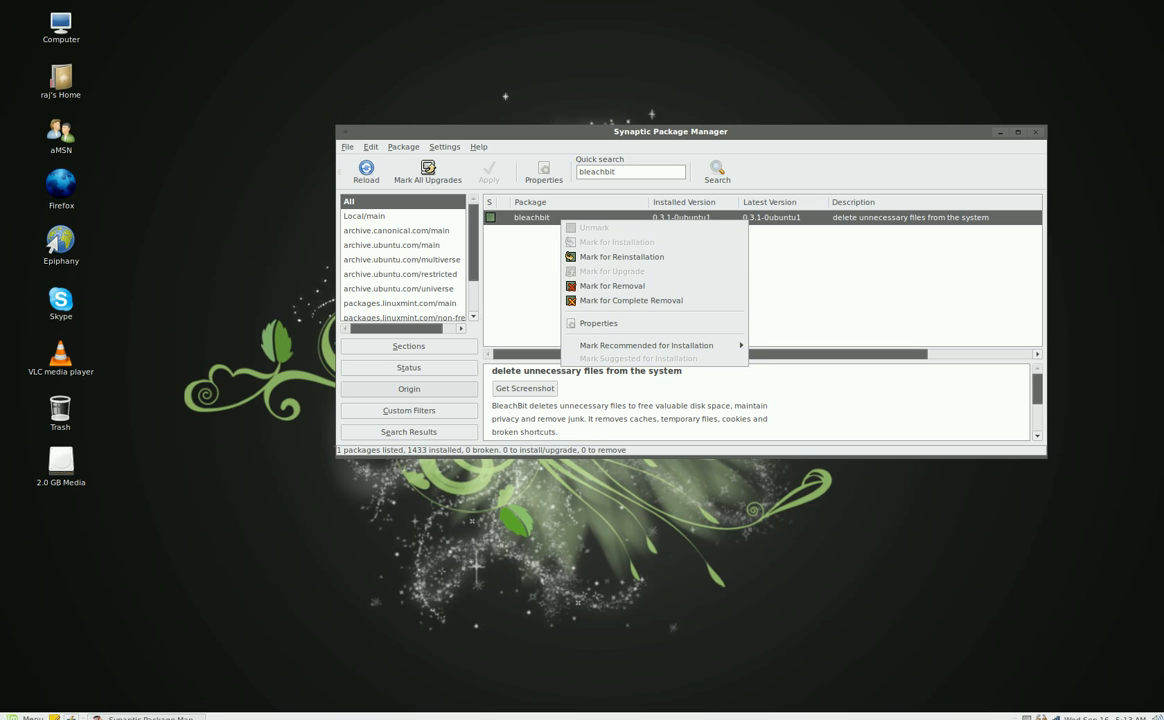
pyautogui.moveTo(508, 302)
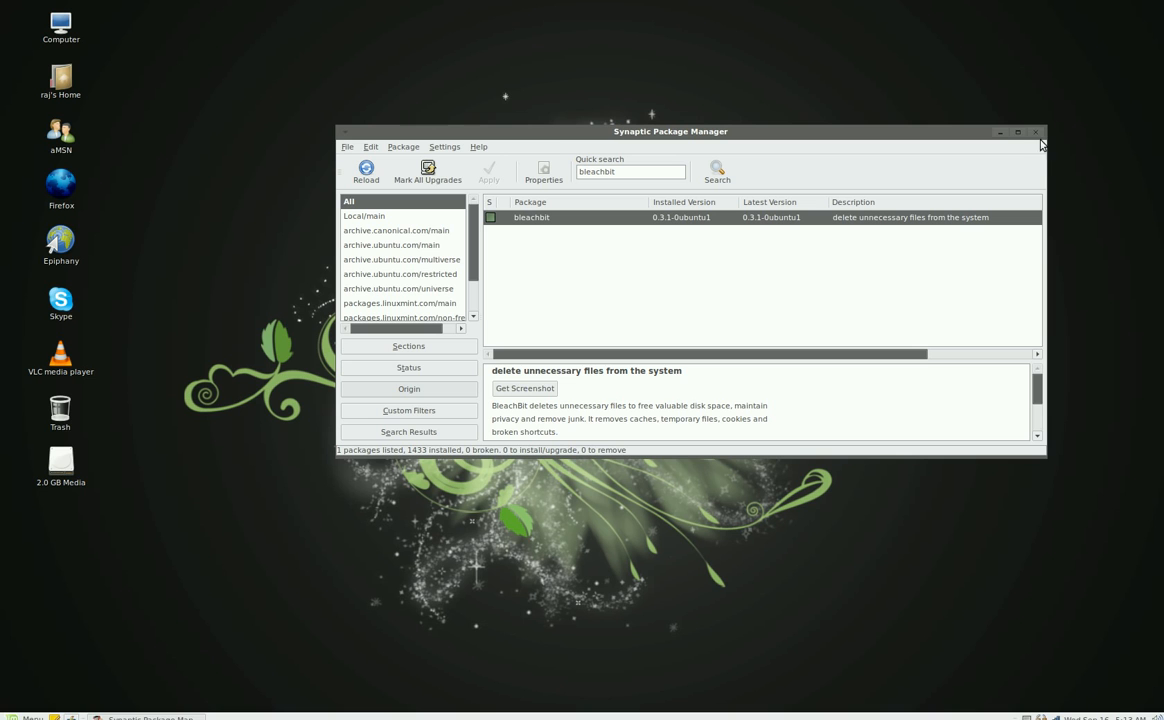
pyautogui.click(1036, 132)
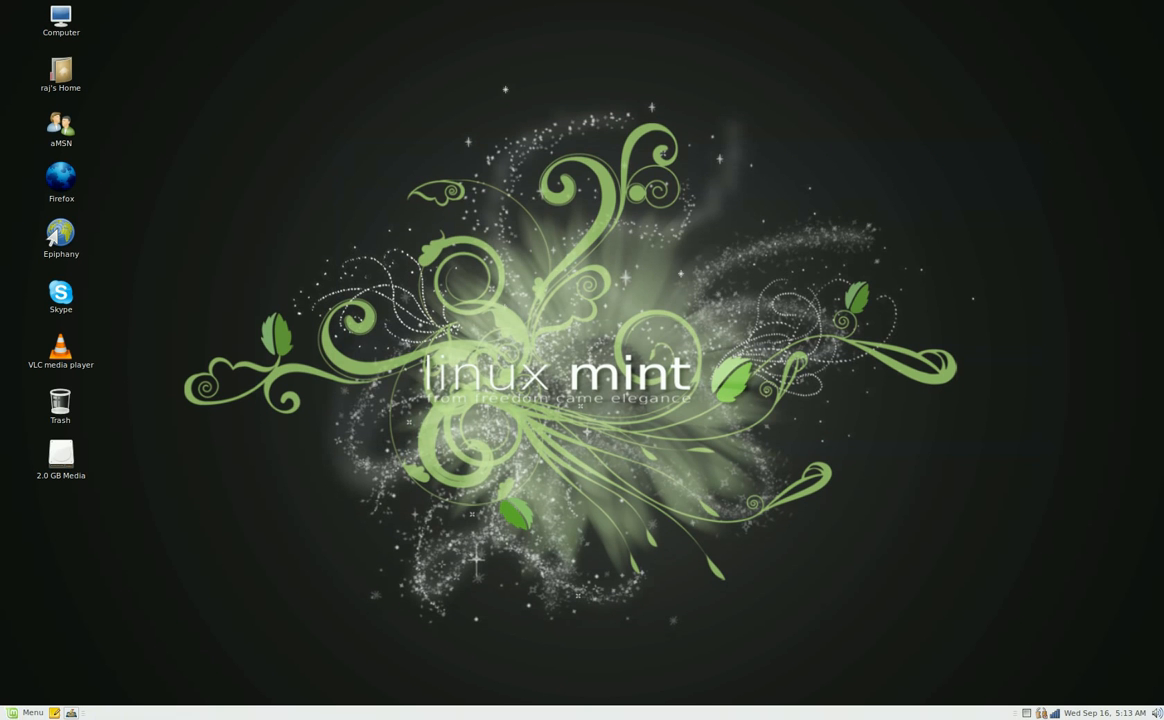
# Filter the Mint menu for 'bleachbit' and launch BleachBit (as root).
pyautogui.click(28, 712)
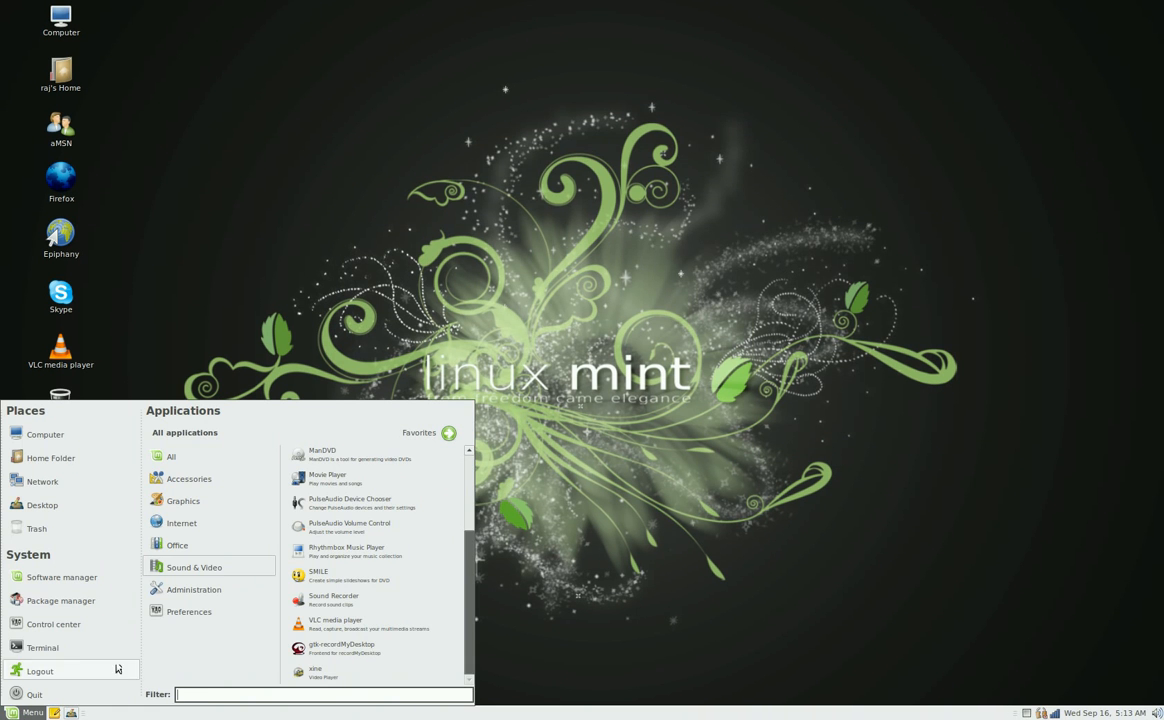
pyautogui.click(180, 522)
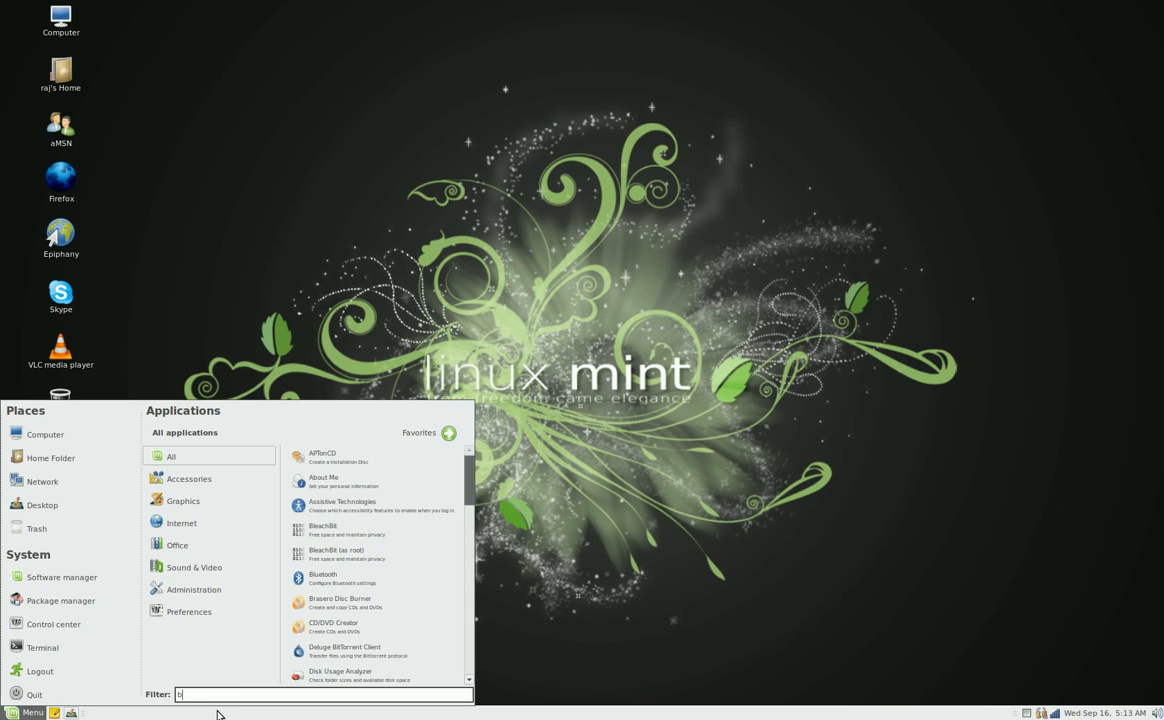
pyautogui.write('bleachbit')
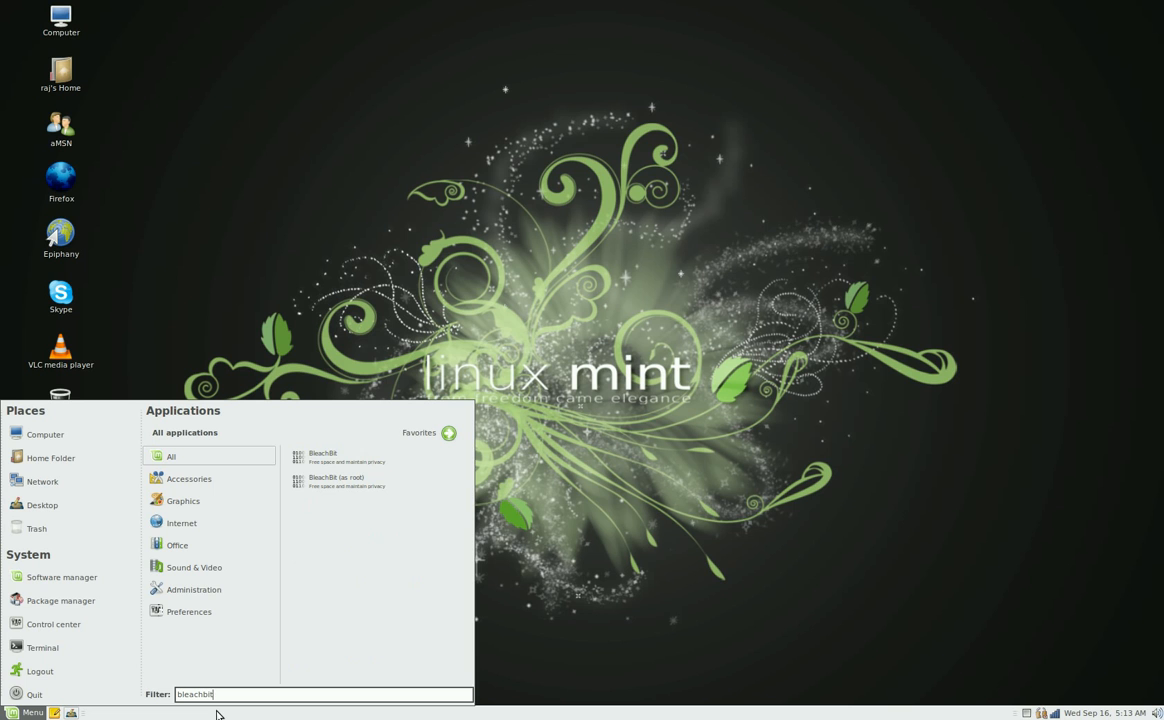
pyautogui.moveTo(370, 456)
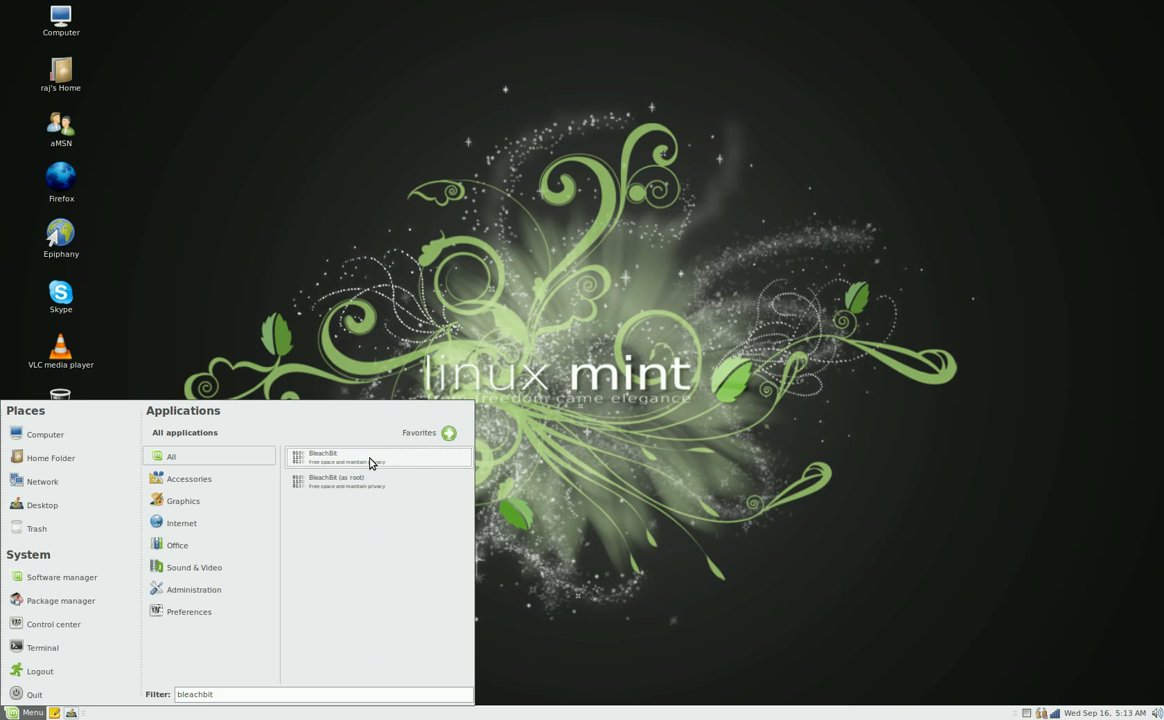
pyautogui.moveTo(356, 488)
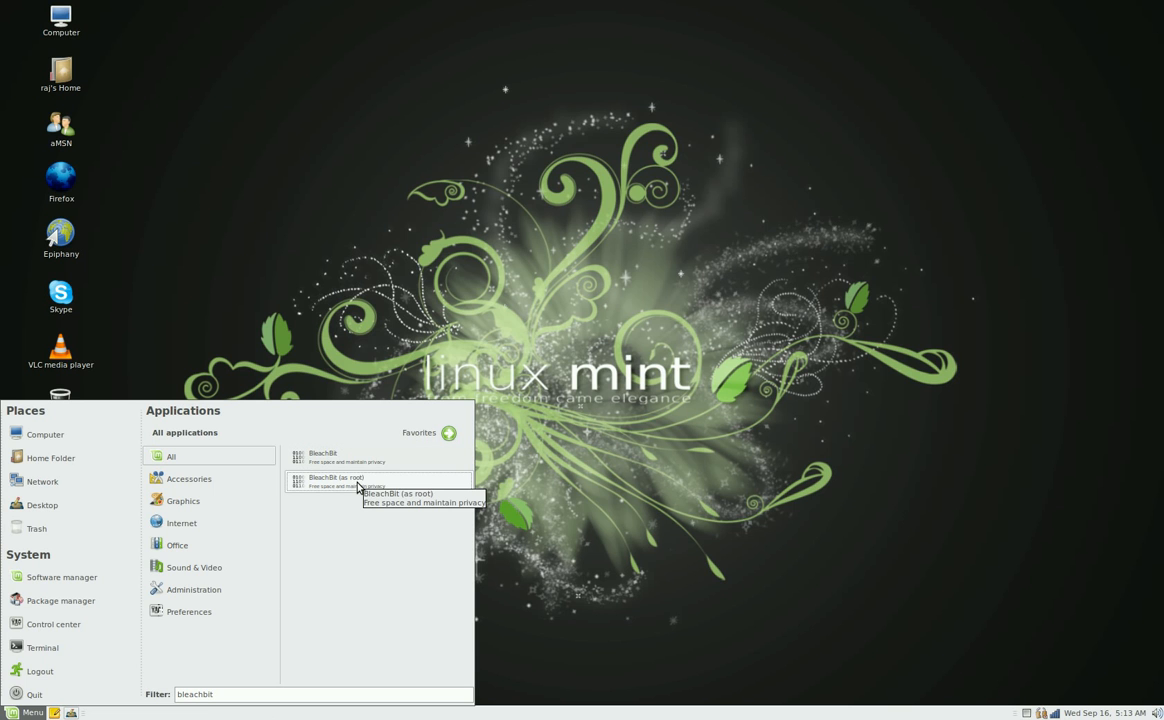
pyautogui.click(322, 456)
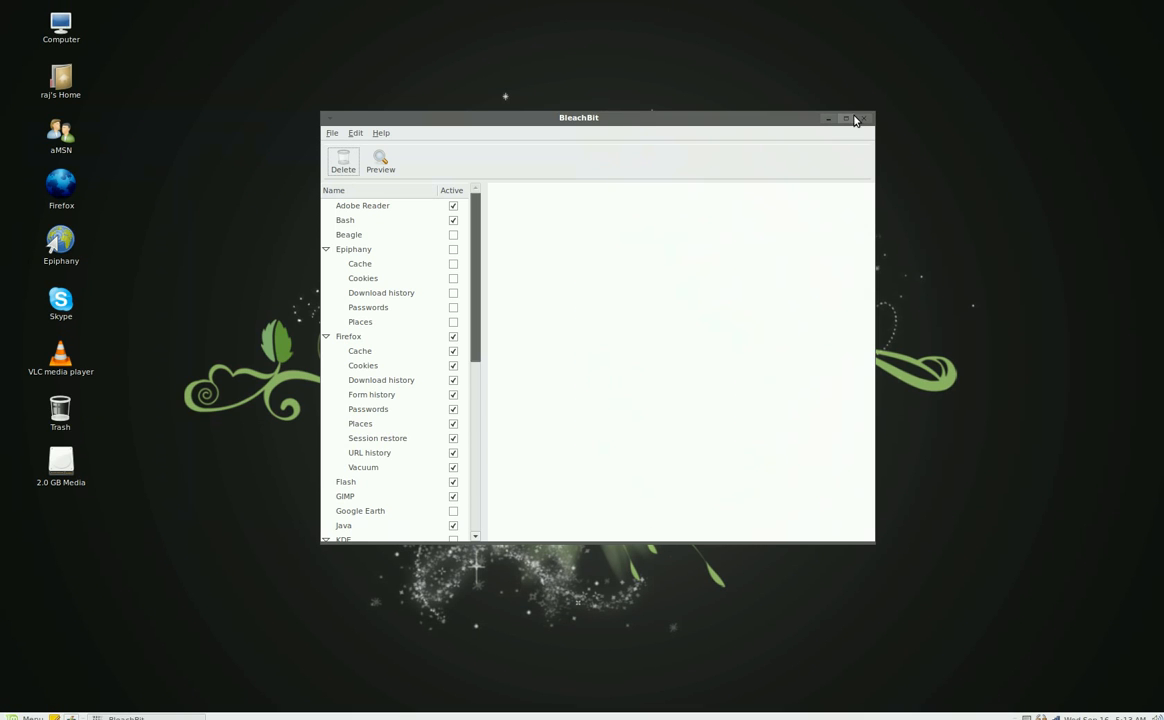
pyautogui.moveTo(866, 120)
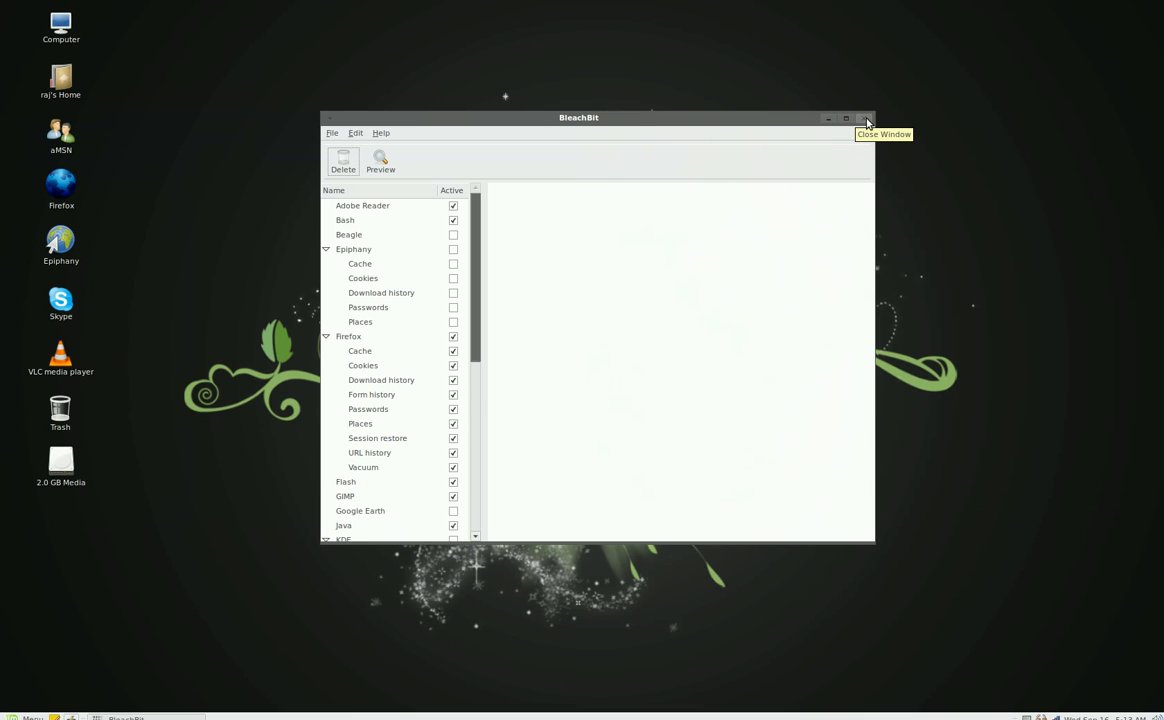
pyautogui.moveTo(864, 128)
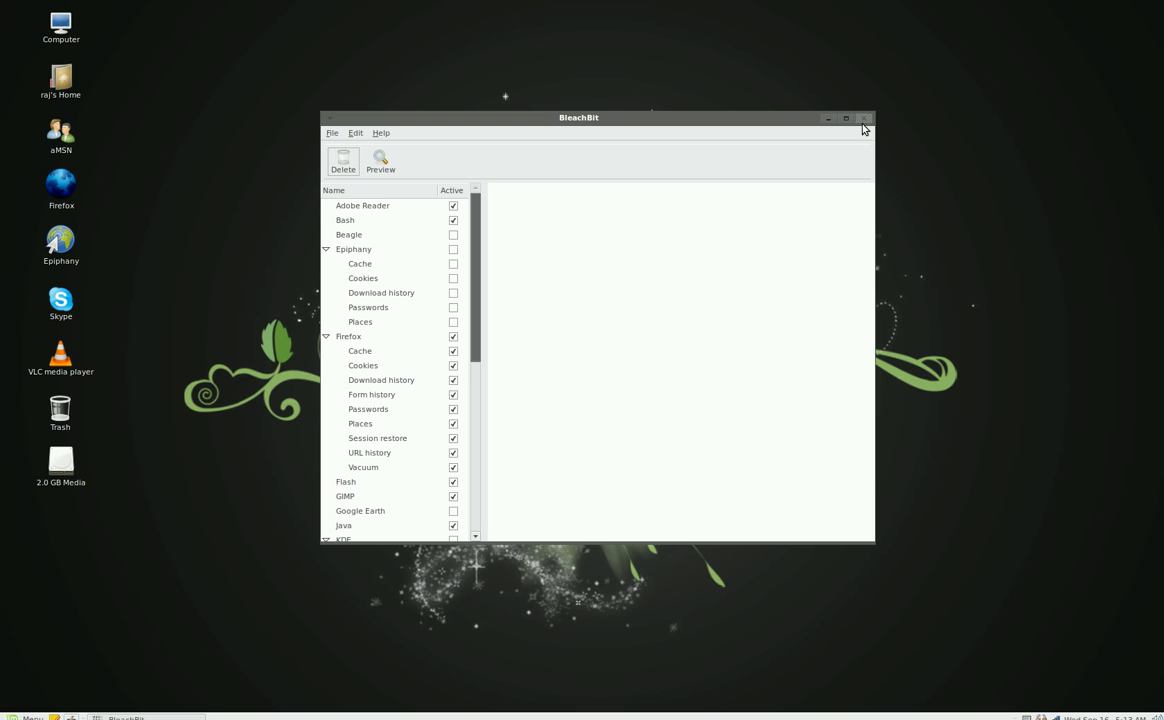
pyautogui.moveTo(540, 120)
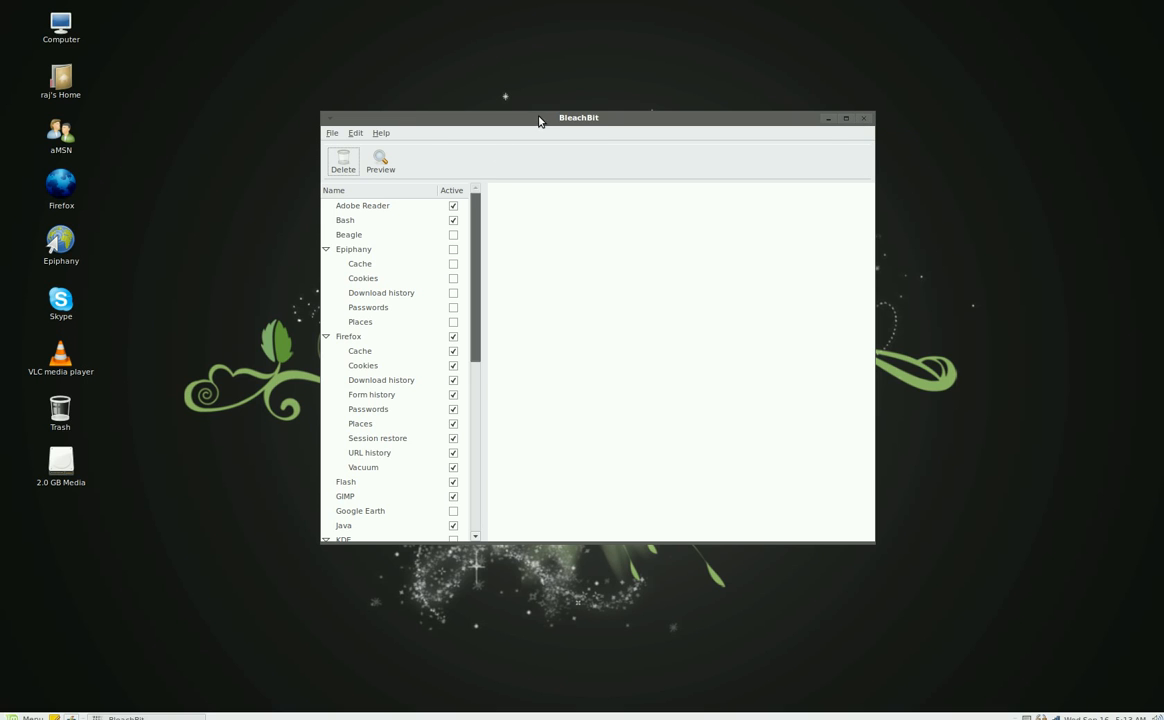
pyautogui.moveTo(680, 124)
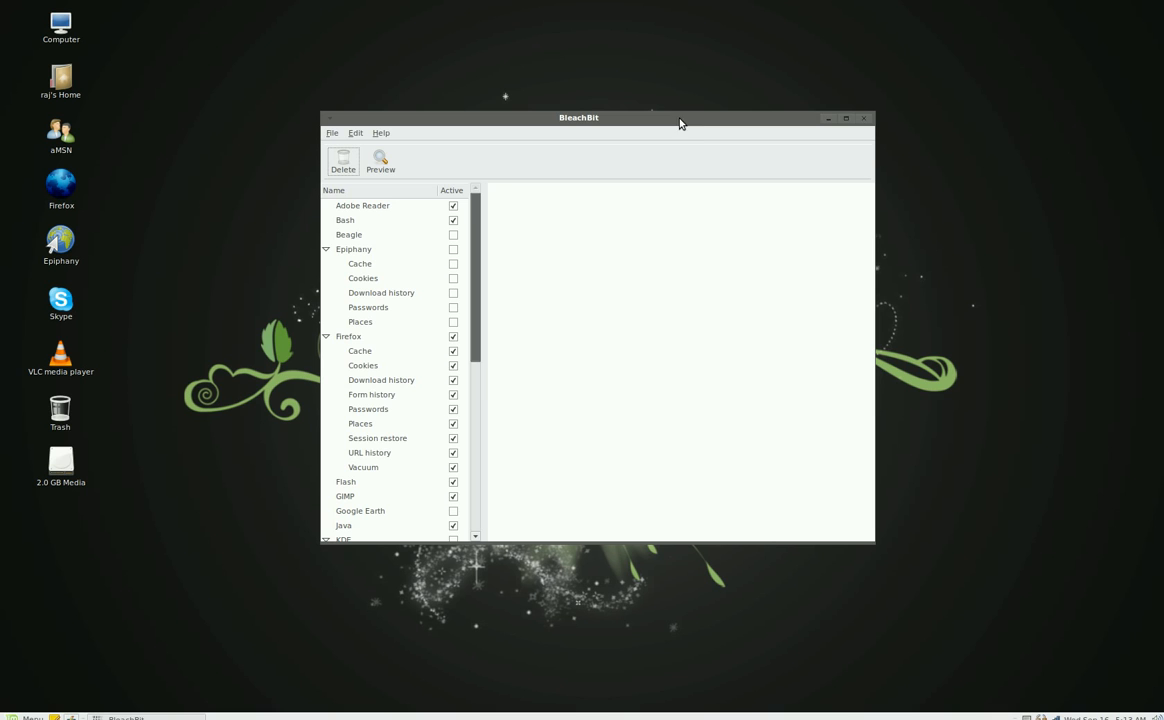
# Close the BleachBit window and reopen the Mint menu to start a Terminal.
pyautogui.click(864, 118)
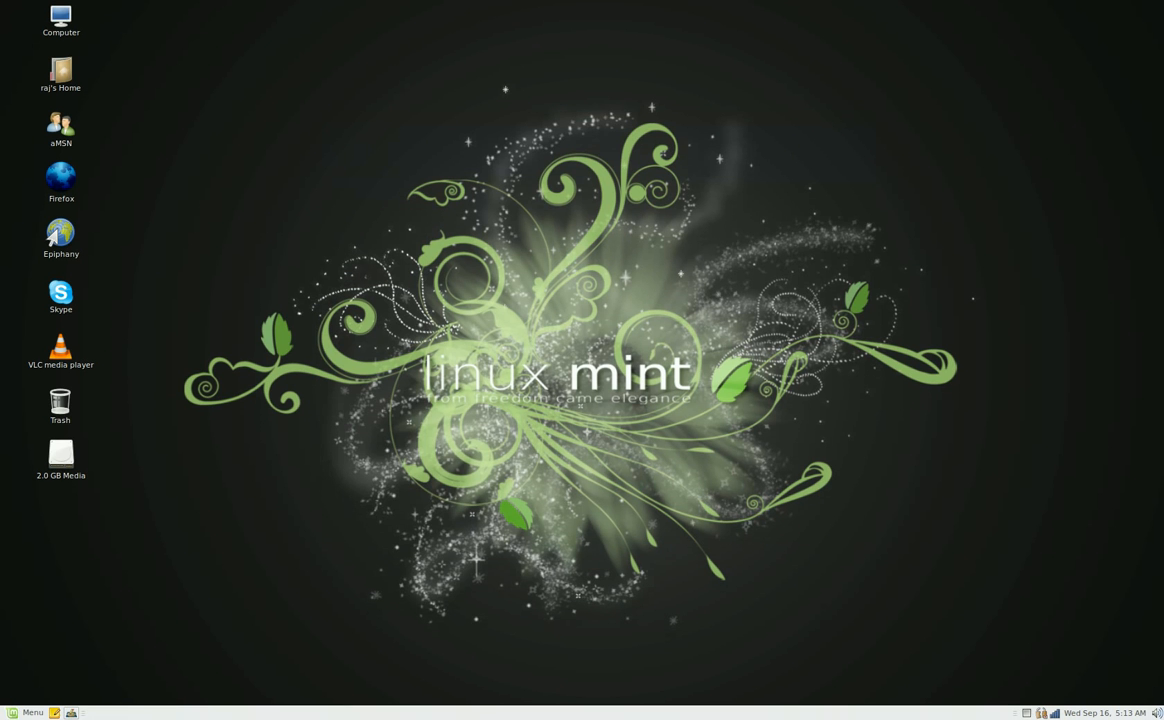
pyautogui.click(28, 712)
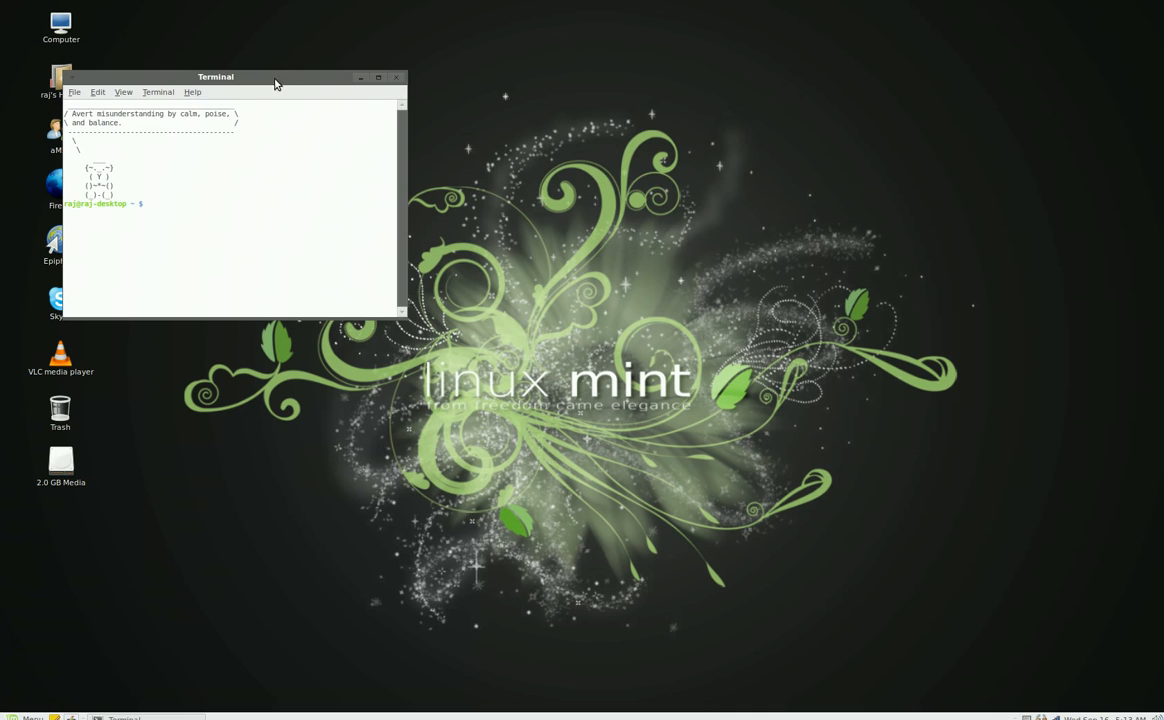
# Become root with su and the password, then begin typing the bleachbit command.
pyautogui.moveTo(216, 76); pyautogui.dragTo(626, 82)
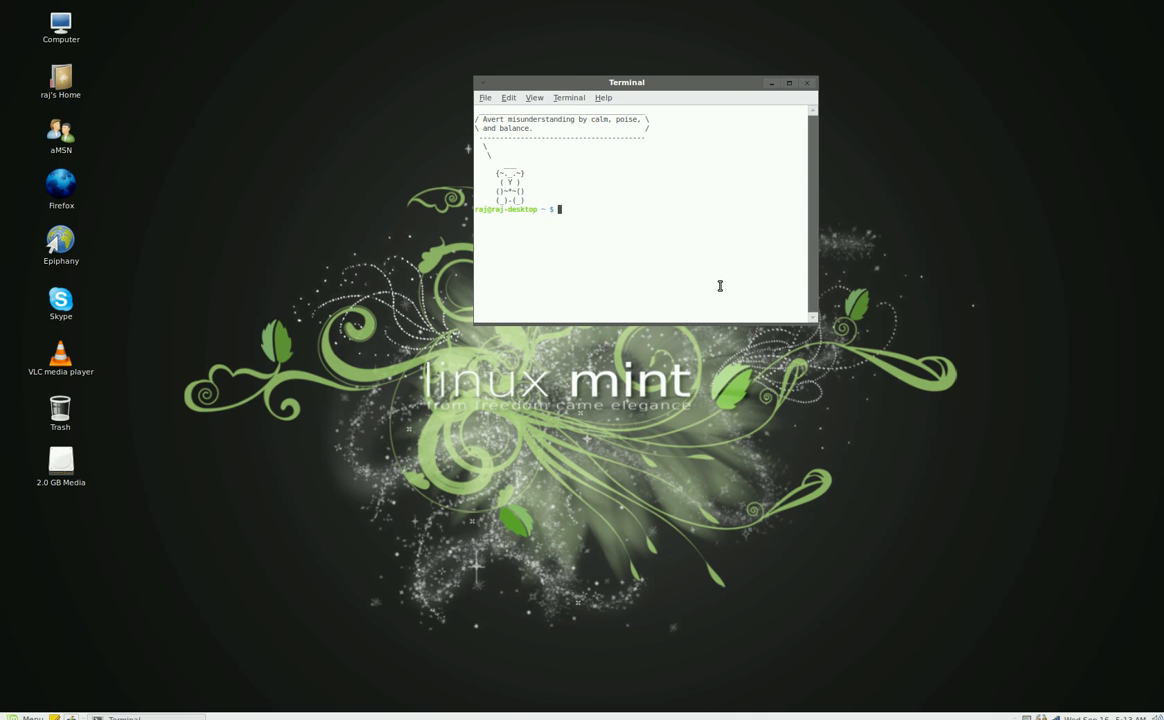
pyautogui.write('su')
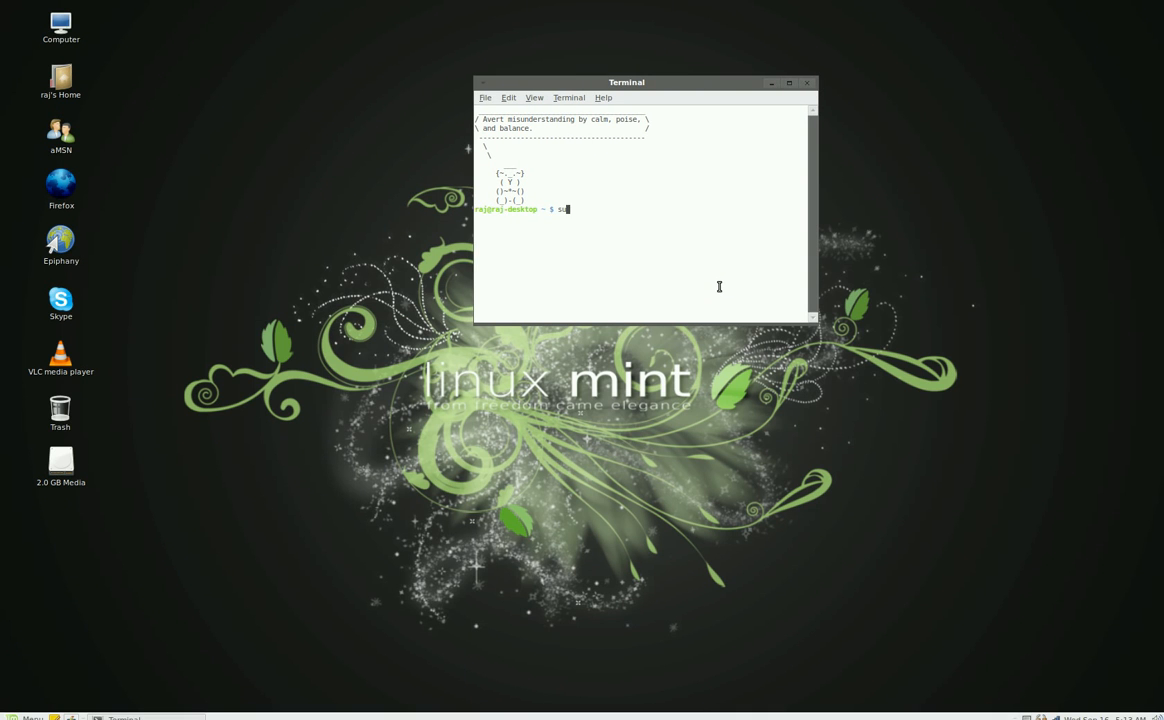
pyautogui.press('Return')
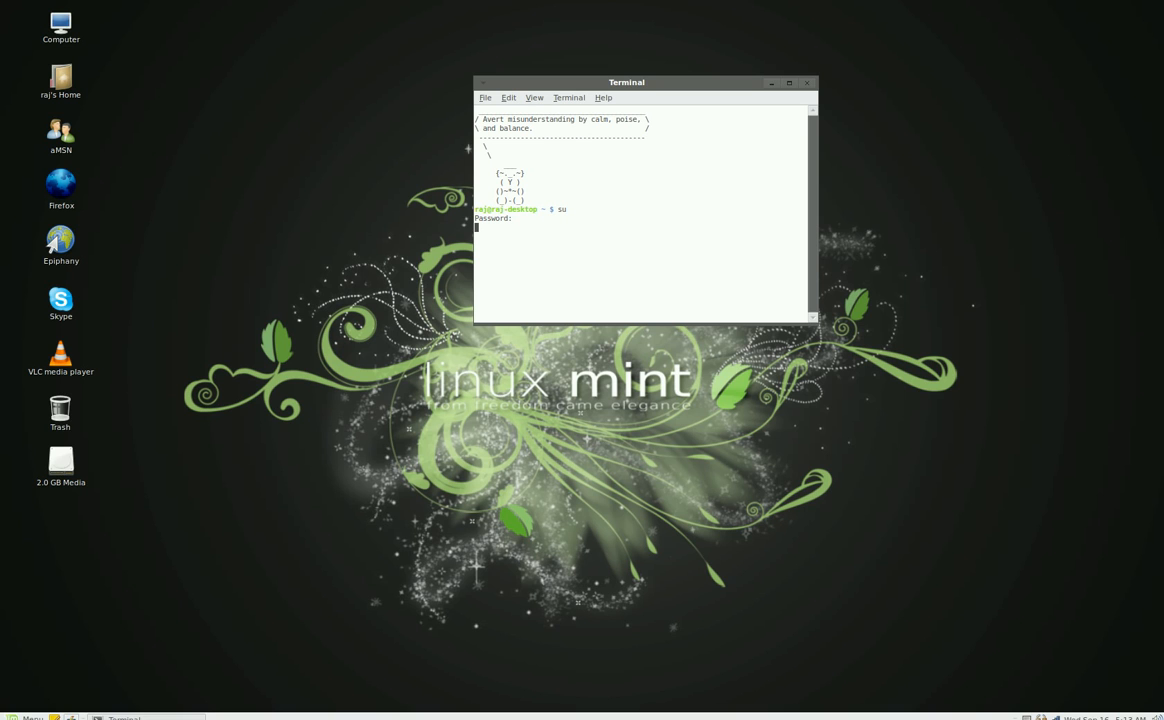
pyautogui.press('Return')
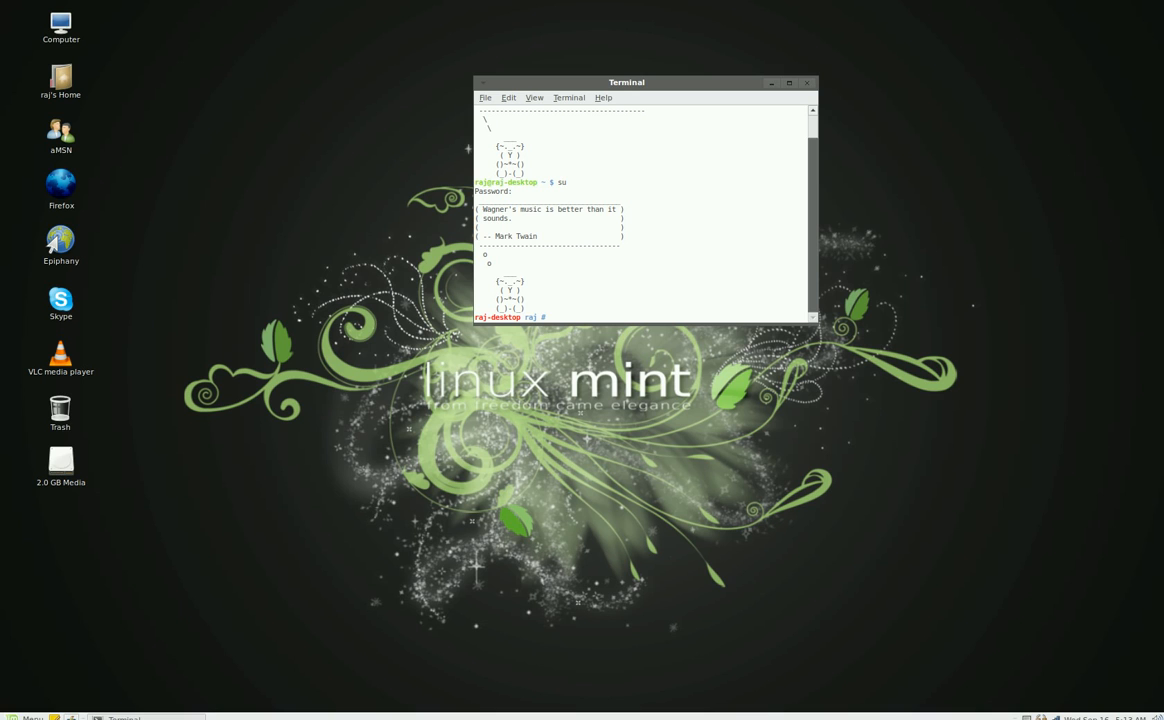
pyautogui.write('bleachbit')
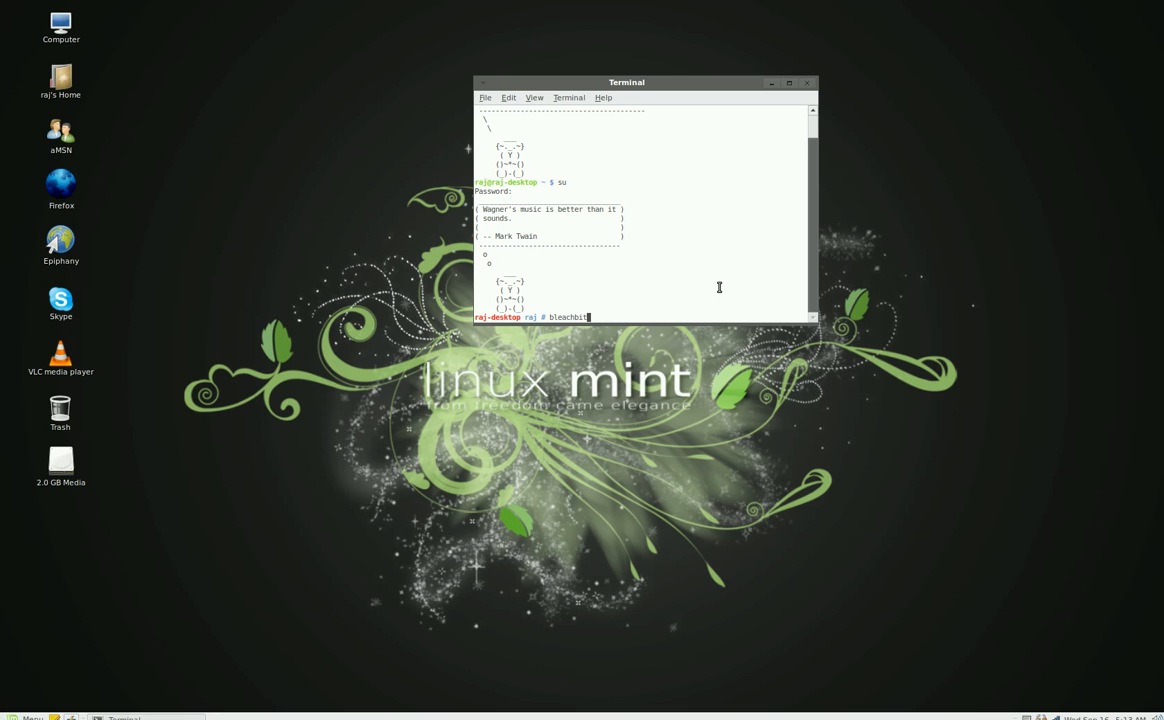
# Run the bleachbit command in the root shell to open the cleaner window.
pyautogui.press('Return')
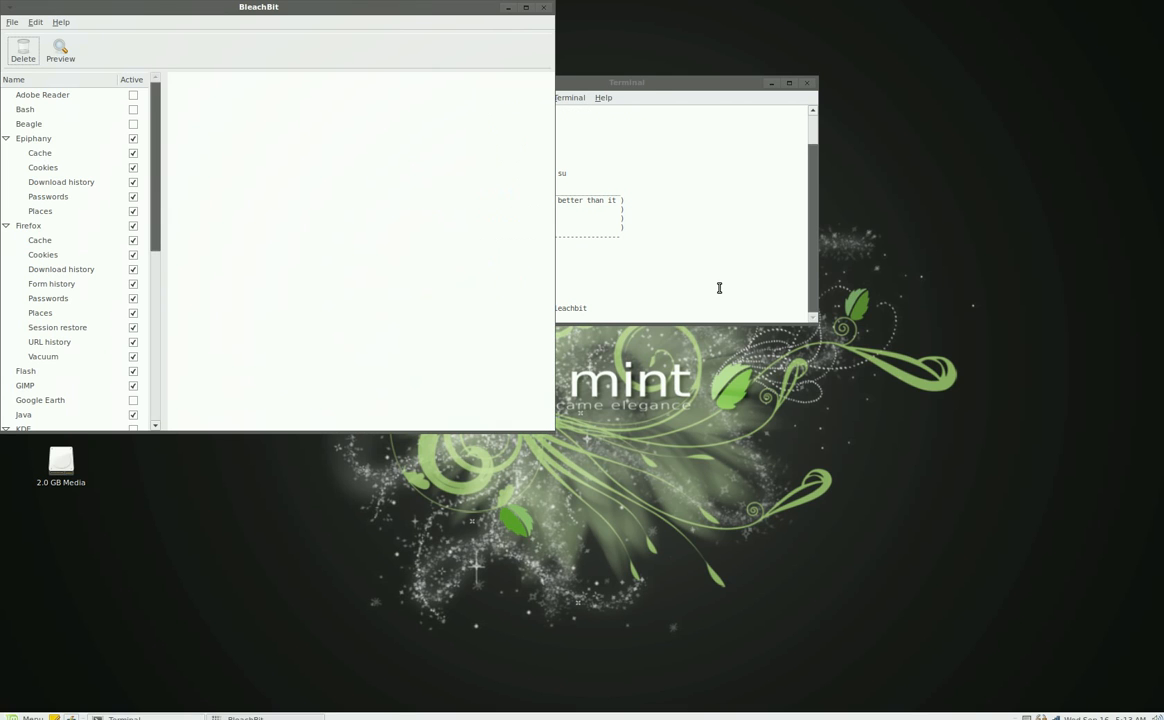
pyautogui.moveTo(356, 24)
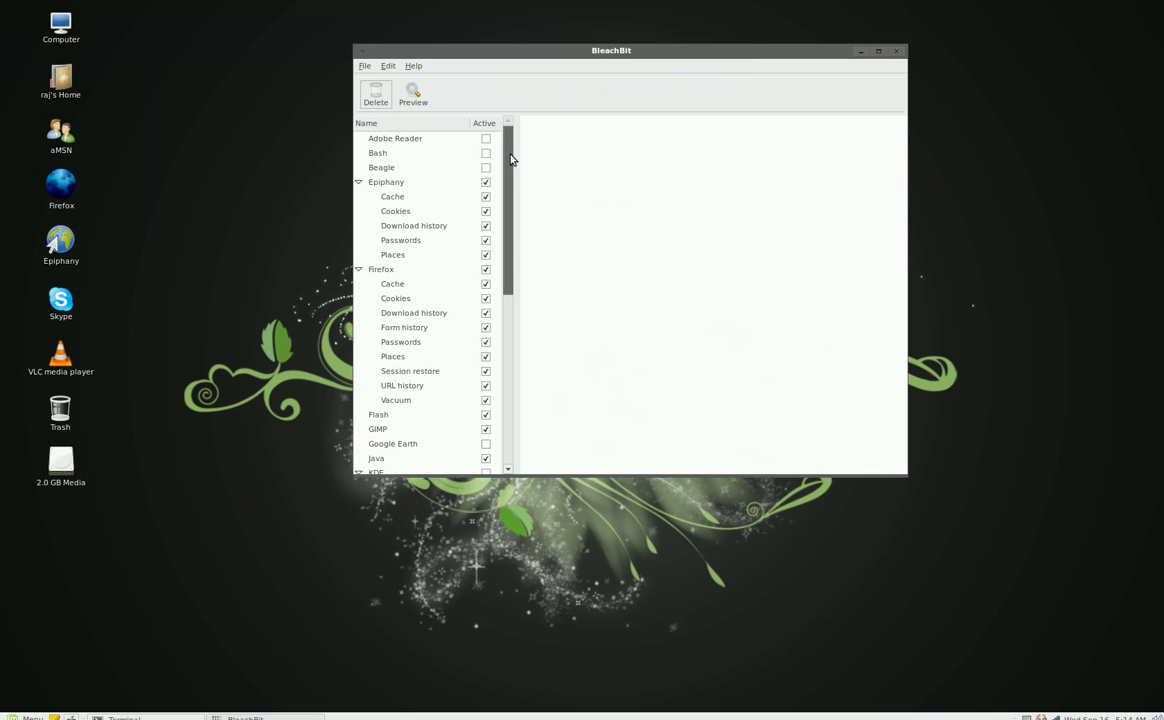
pyautogui.moveTo(476, 256)
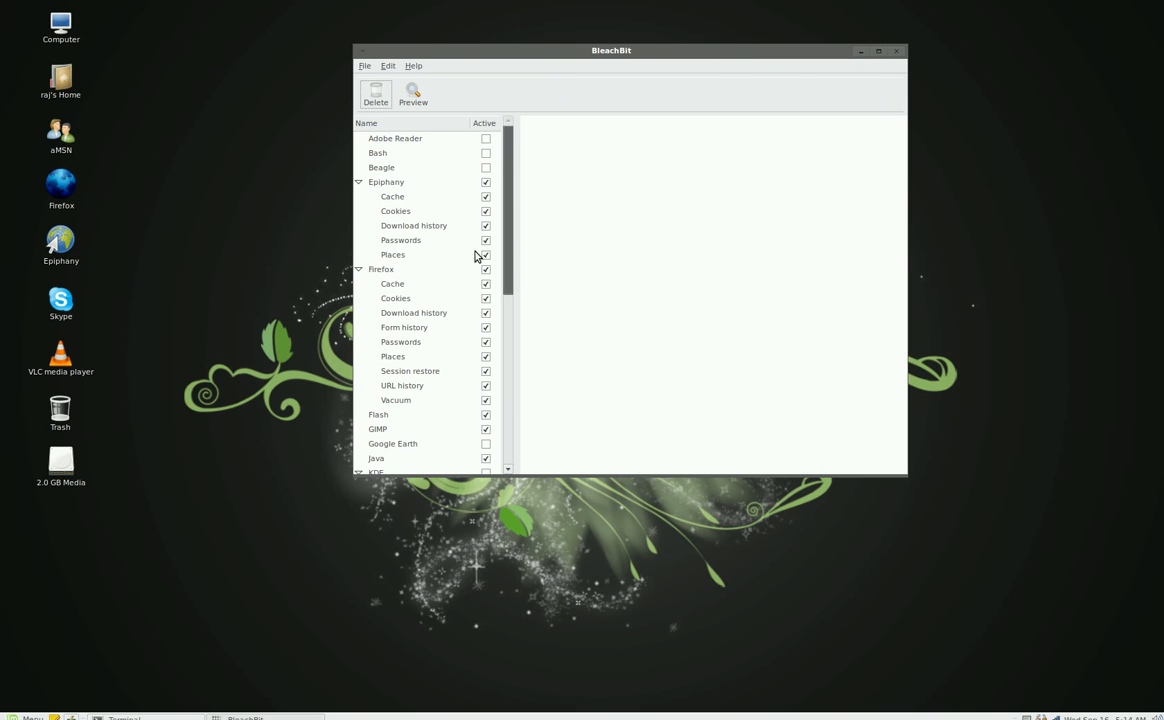
pyautogui.moveTo(388, 192)
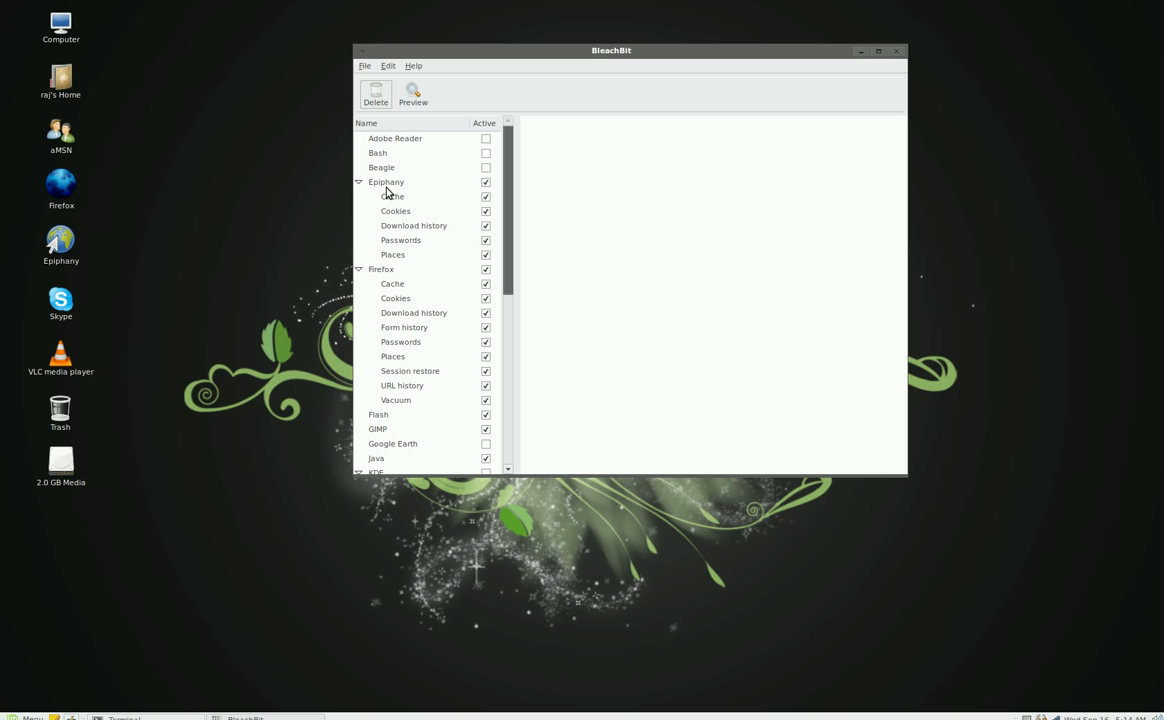
pyautogui.moveTo(390, 196)
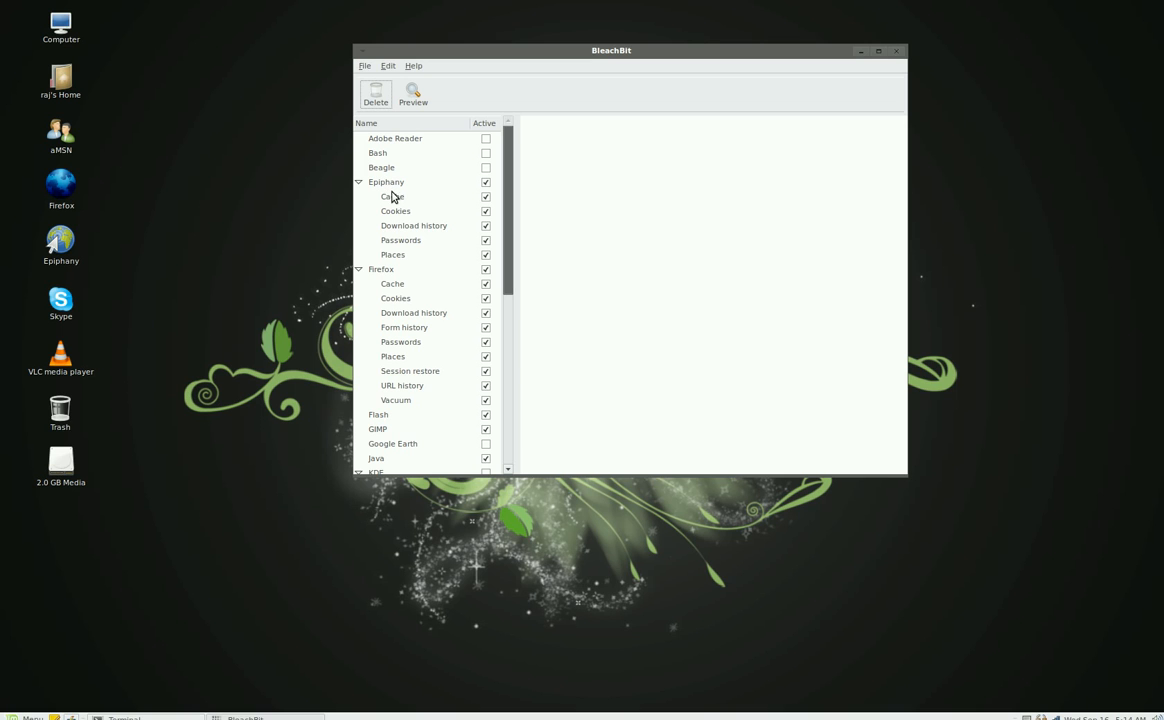
pyautogui.moveTo(470, 186)
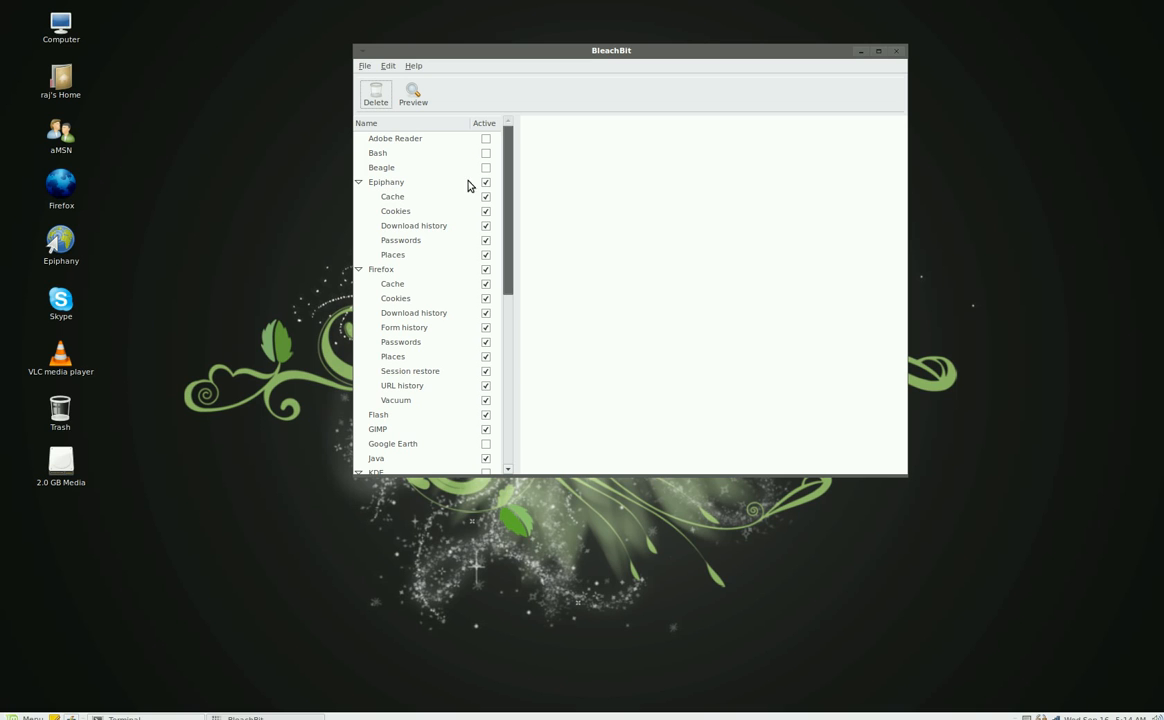
pyautogui.moveTo(468, 274)
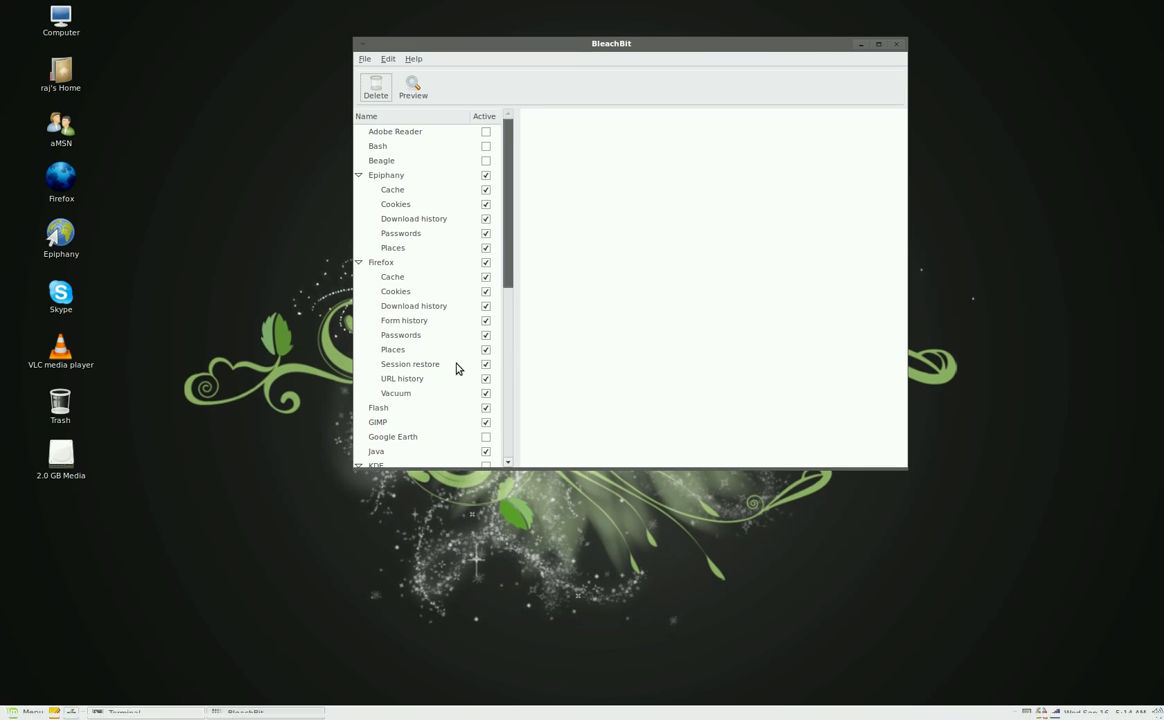
# Scroll the cleaner list down to the OpenOffice.org, Opera and System entries.
pyautogui.scroll(-3)
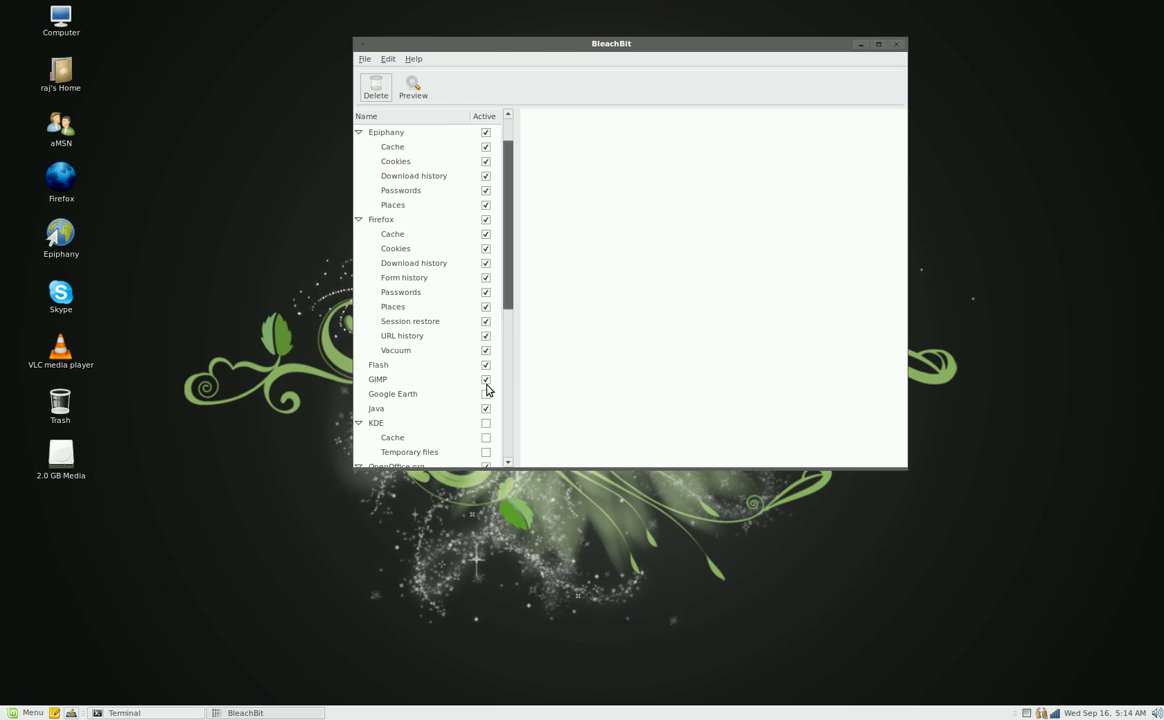
pyautogui.scroll(-3)
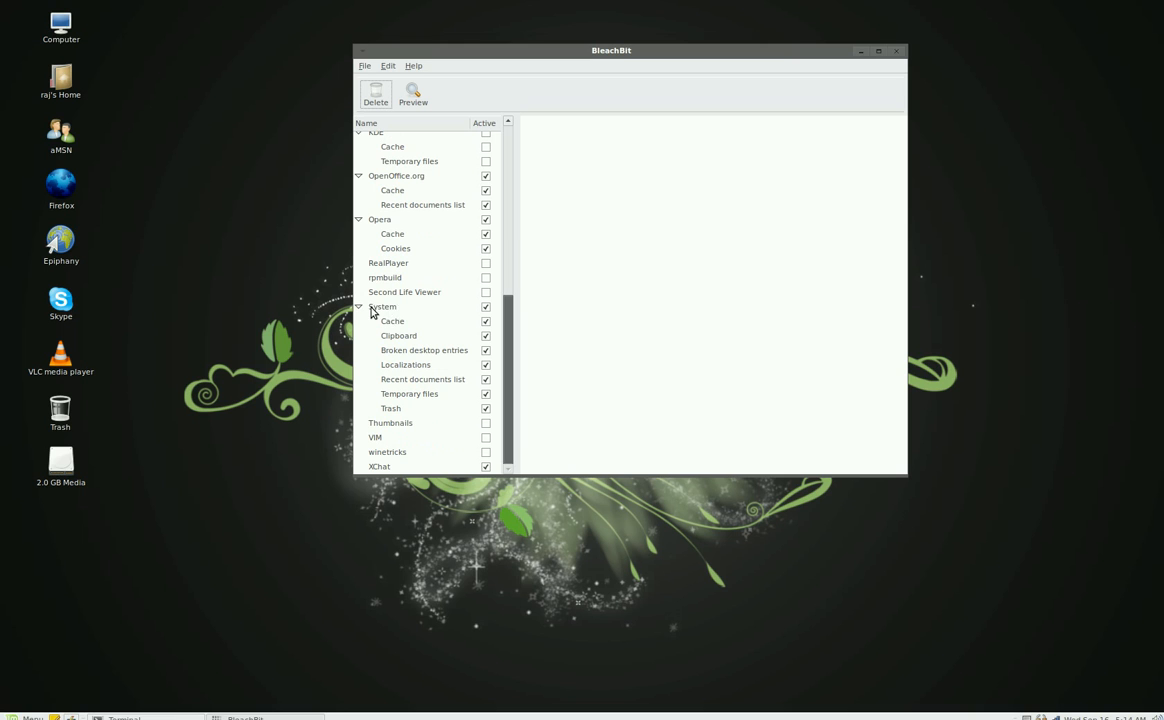
pyautogui.moveTo(412, 316)
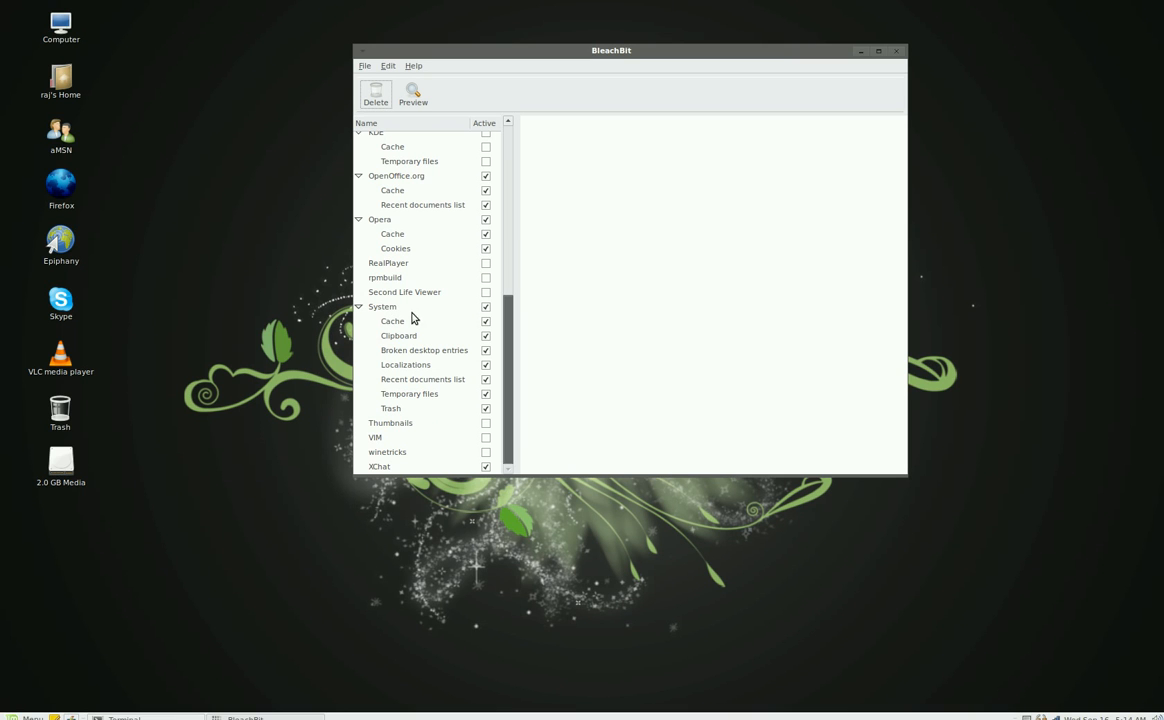
pyautogui.moveTo(462, 360)
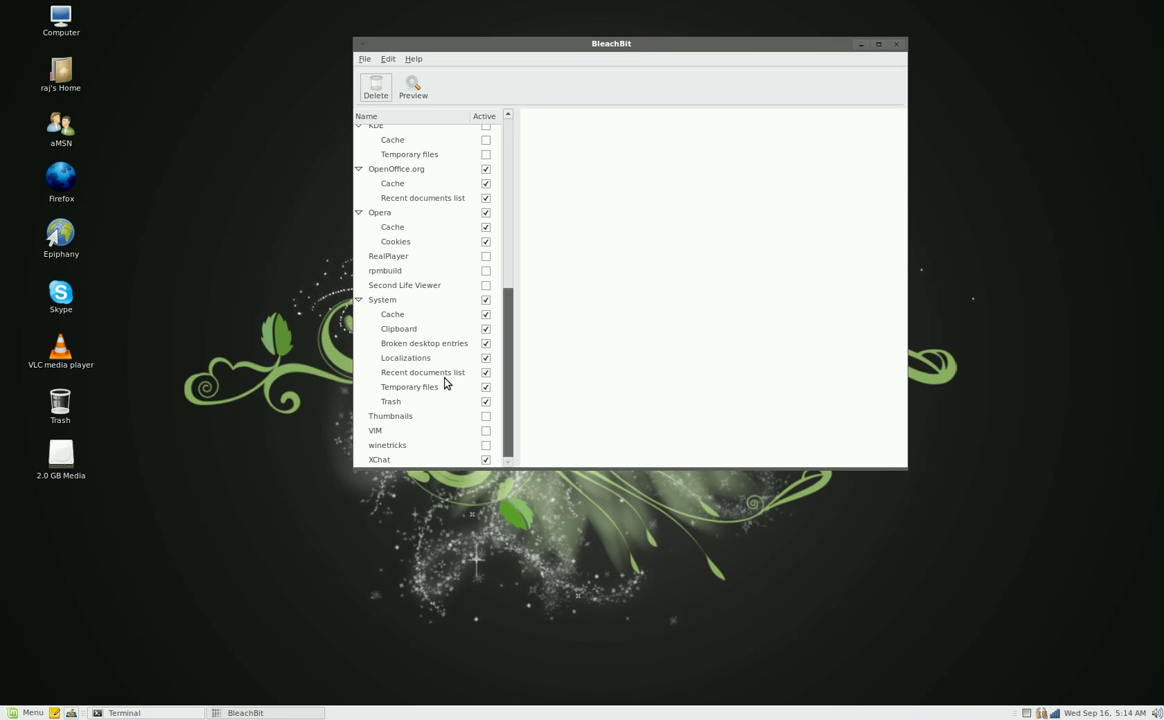
pyautogui.moveTo(404, 408)
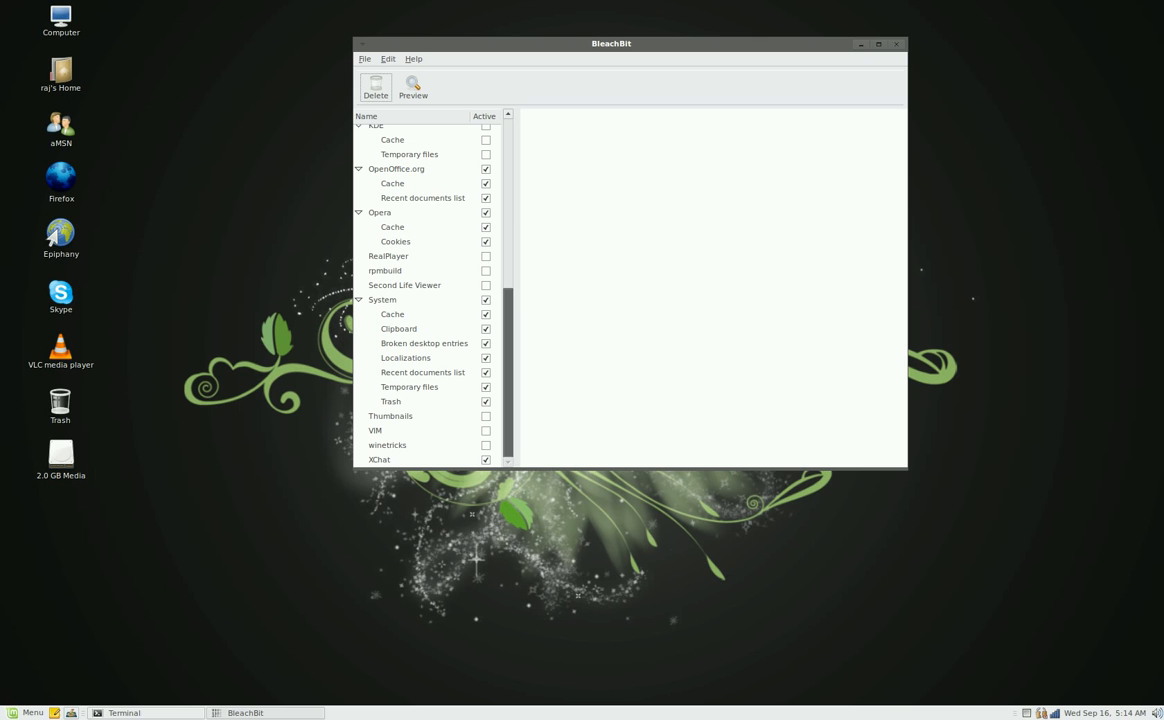
pyautogui.moveTo(374, 462)
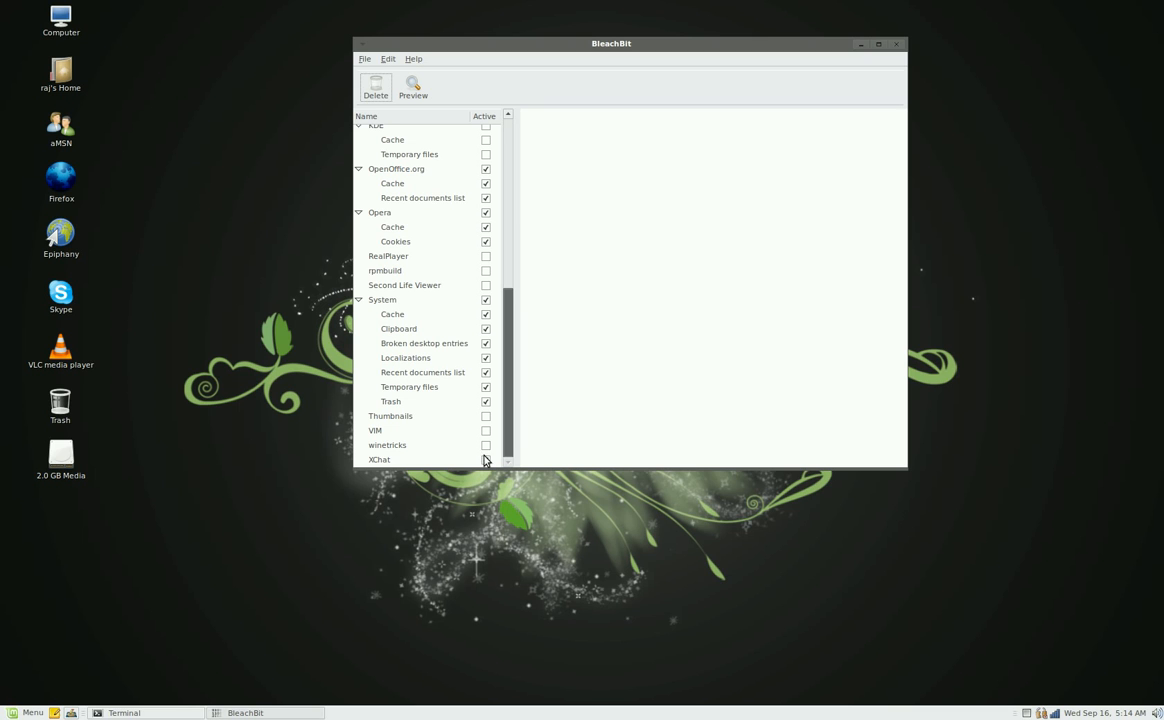
pyautogui.click(486, 458)
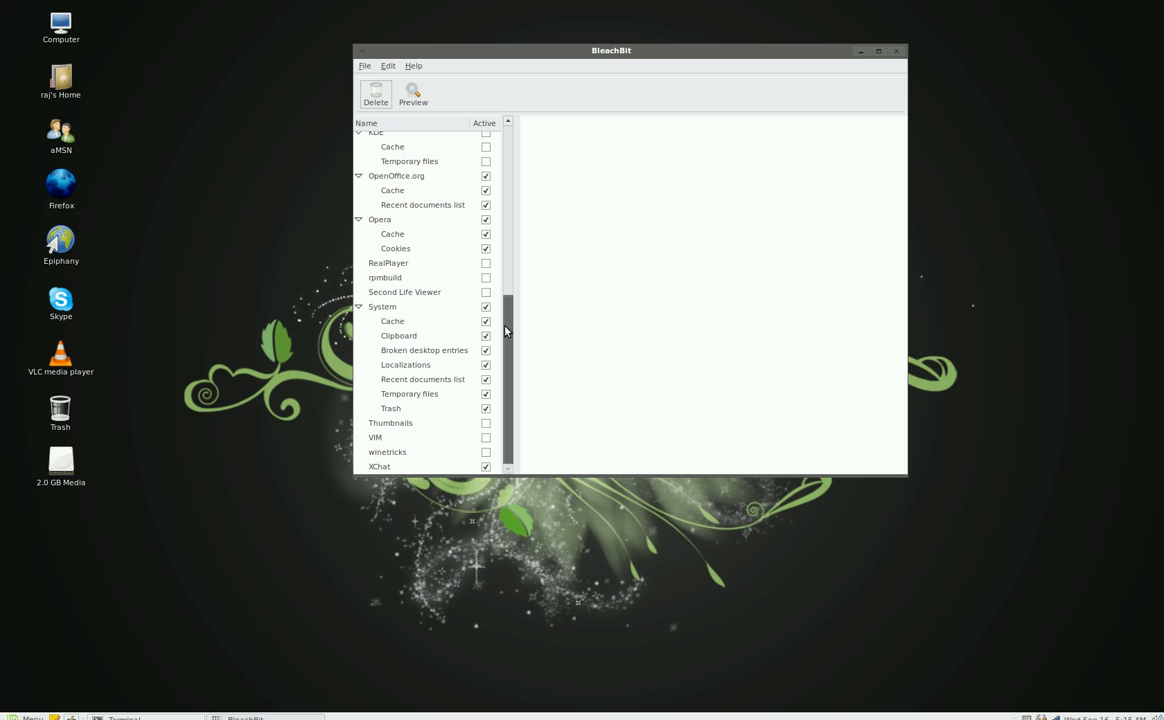
pyautogui.moveTo(510, 362)
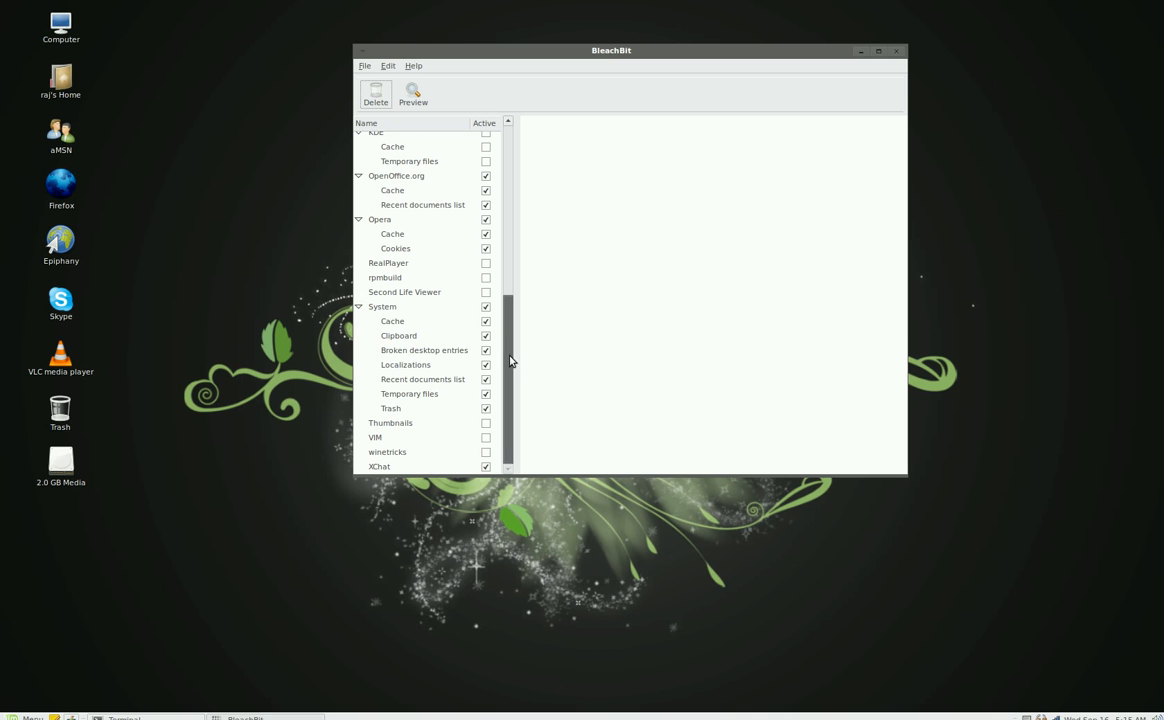
pyautogui.scroll(3)
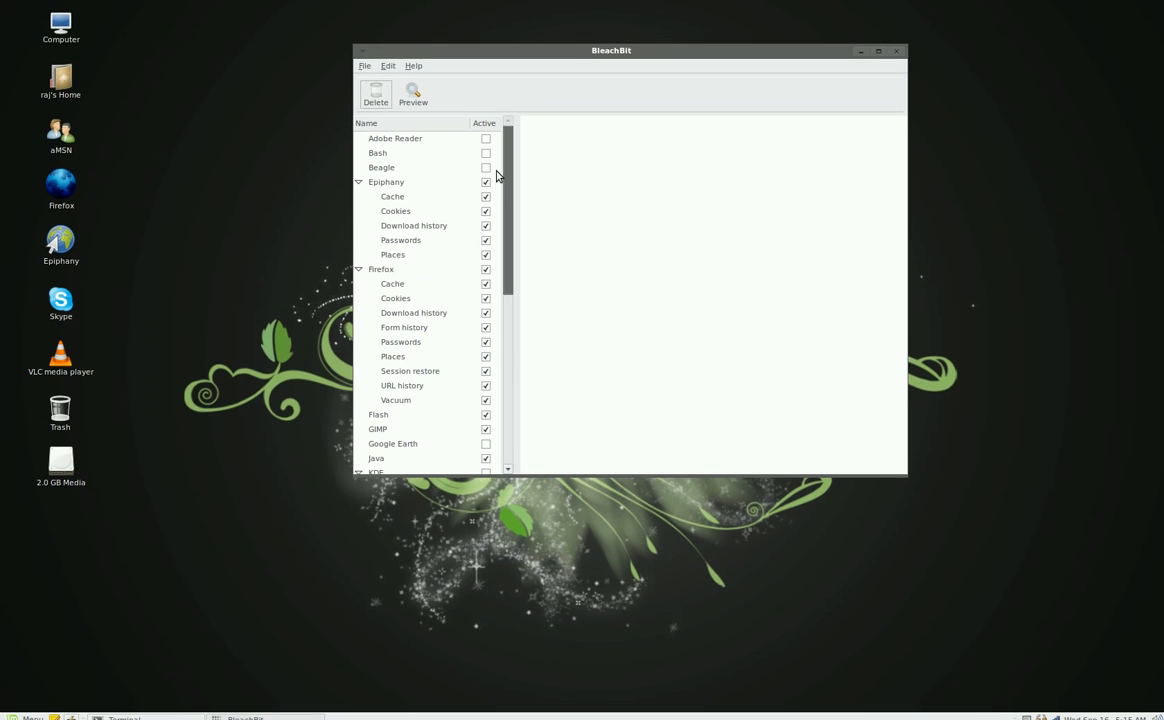
pyautogui.scroll(-3)
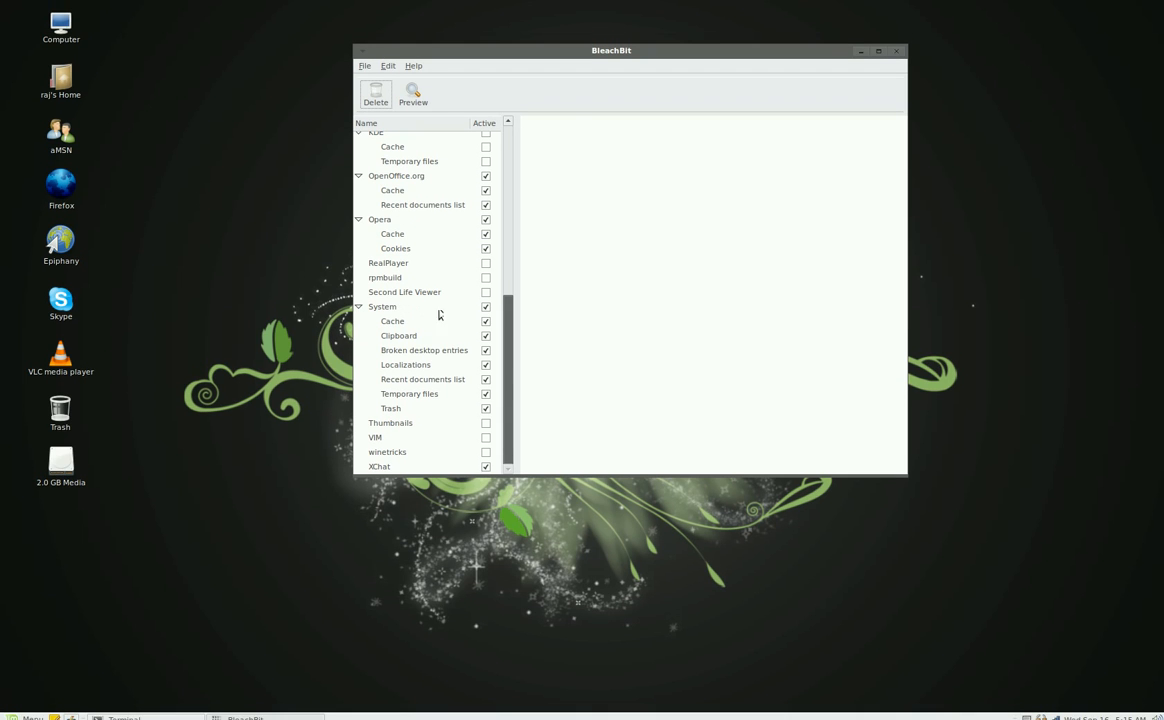
pyautogui.moveTo(412, 94)
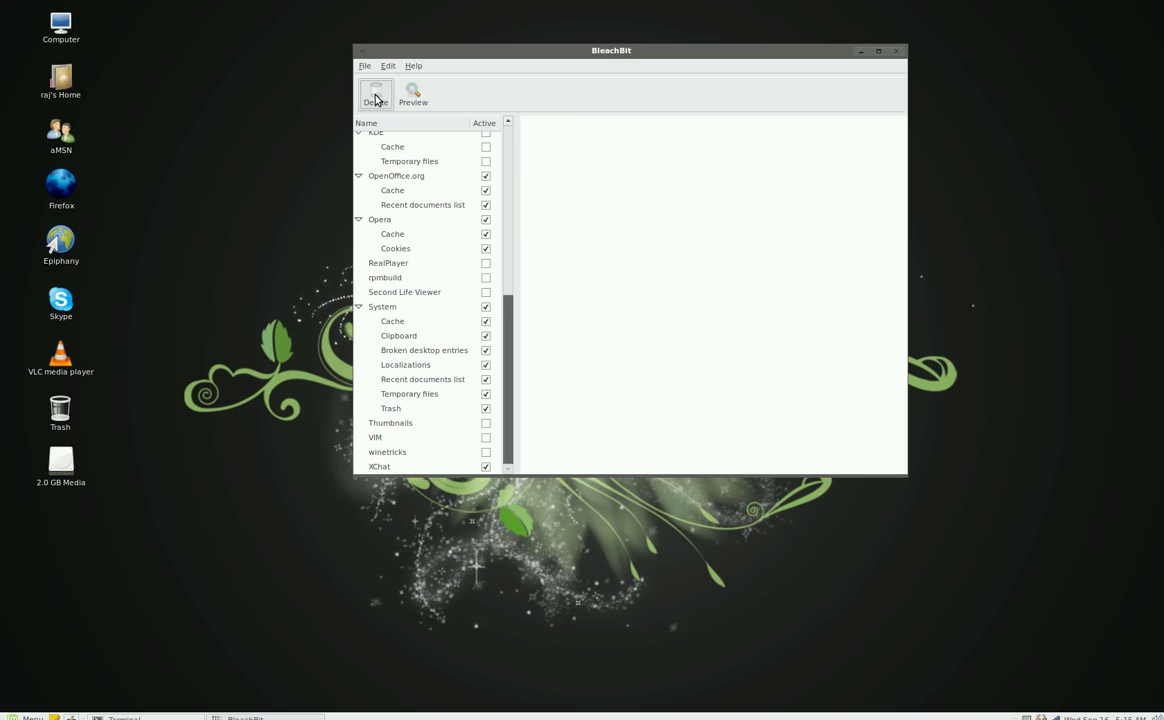
# Delete the files for the ticked cleaners and confirm the deletion.
pyautogui.click(376, 94)
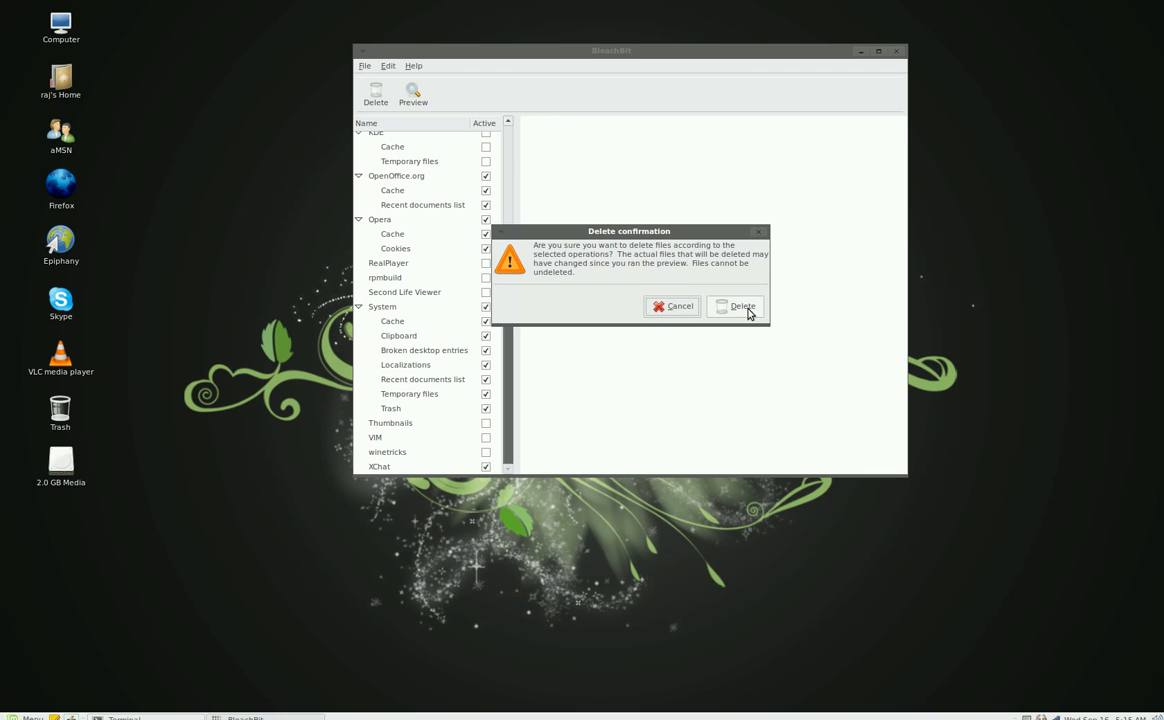
pyautogui.click(740, 306)
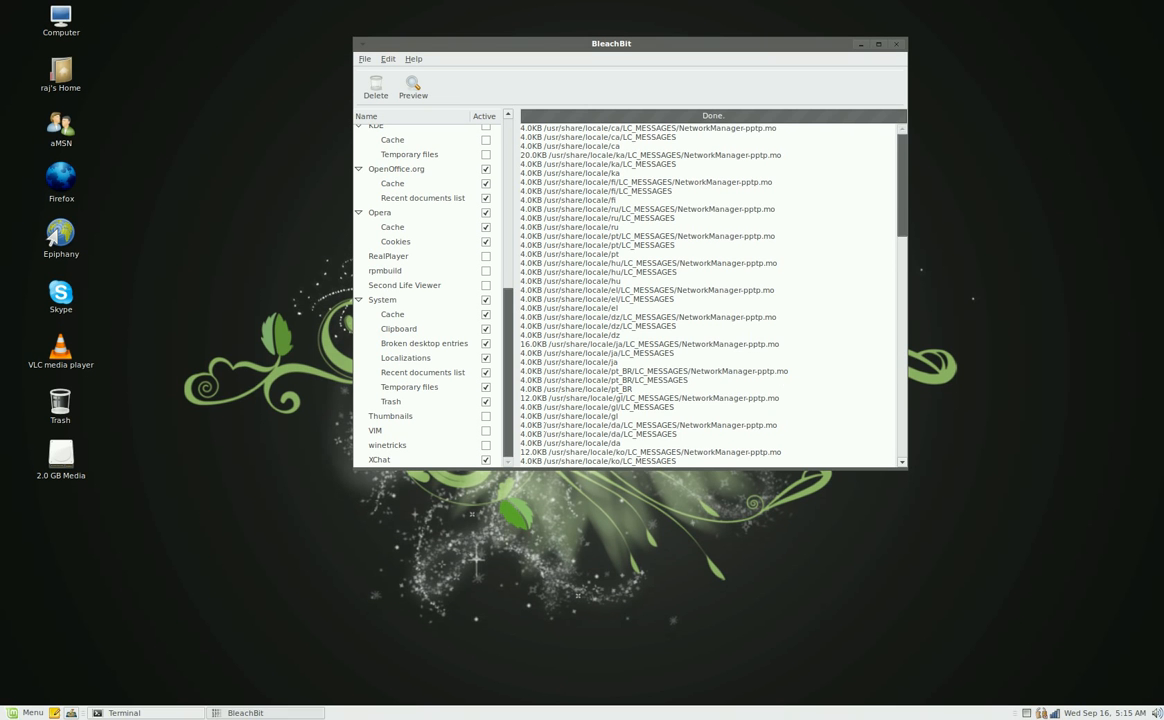
# Scroll the results pane down to the Total size line.
pyautogui.scroll(-3)
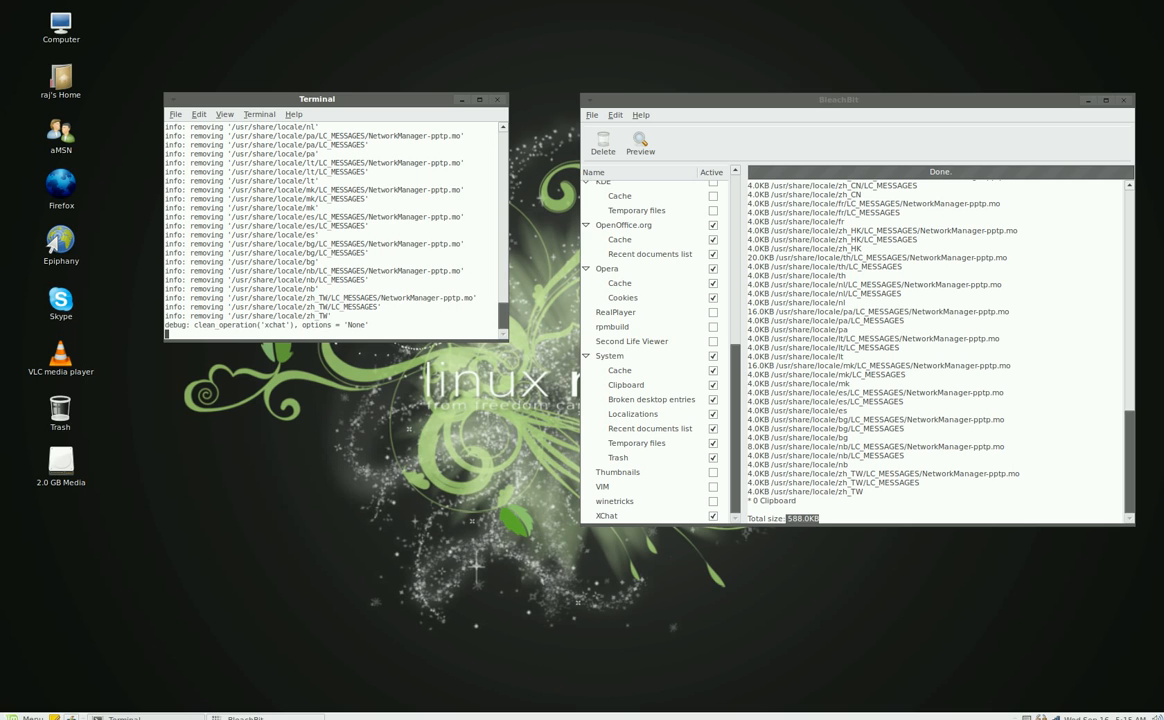
# Close the root terminal despite its running process and centre the BleachBit results window.
pyautogui.click(496, 100)
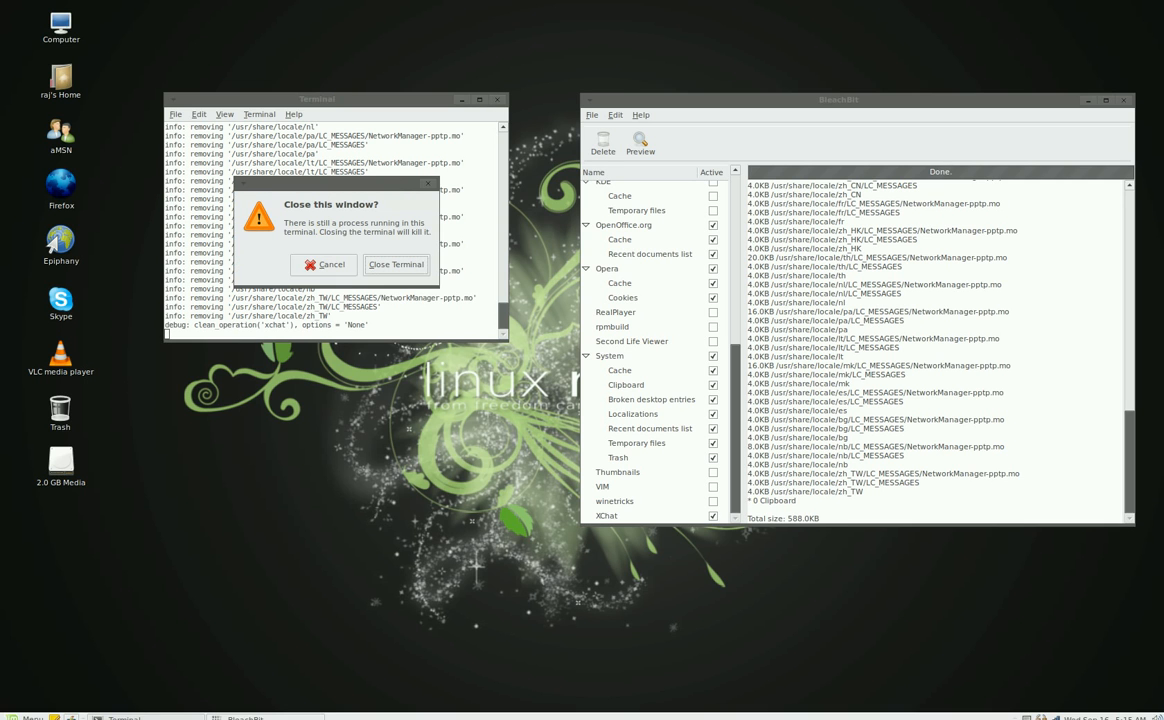
pyautogui.click(396, 264)
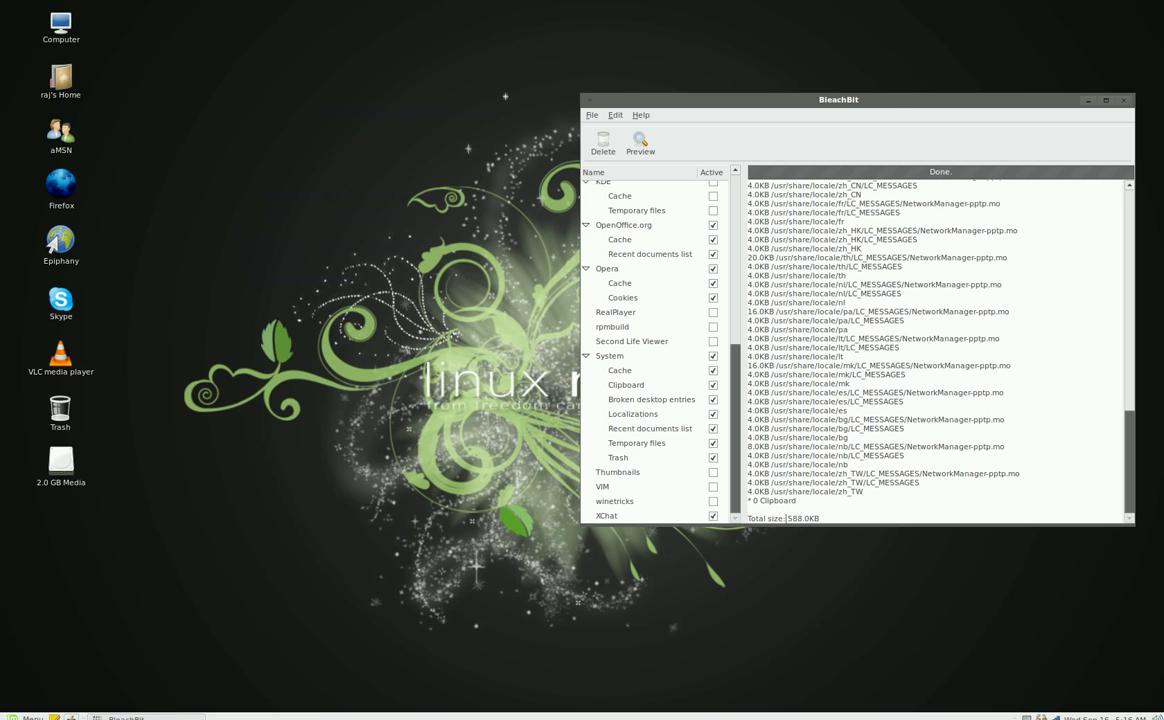
pyautogui.moveTo(838, 100); pyautogui.dragTo(506, 48)
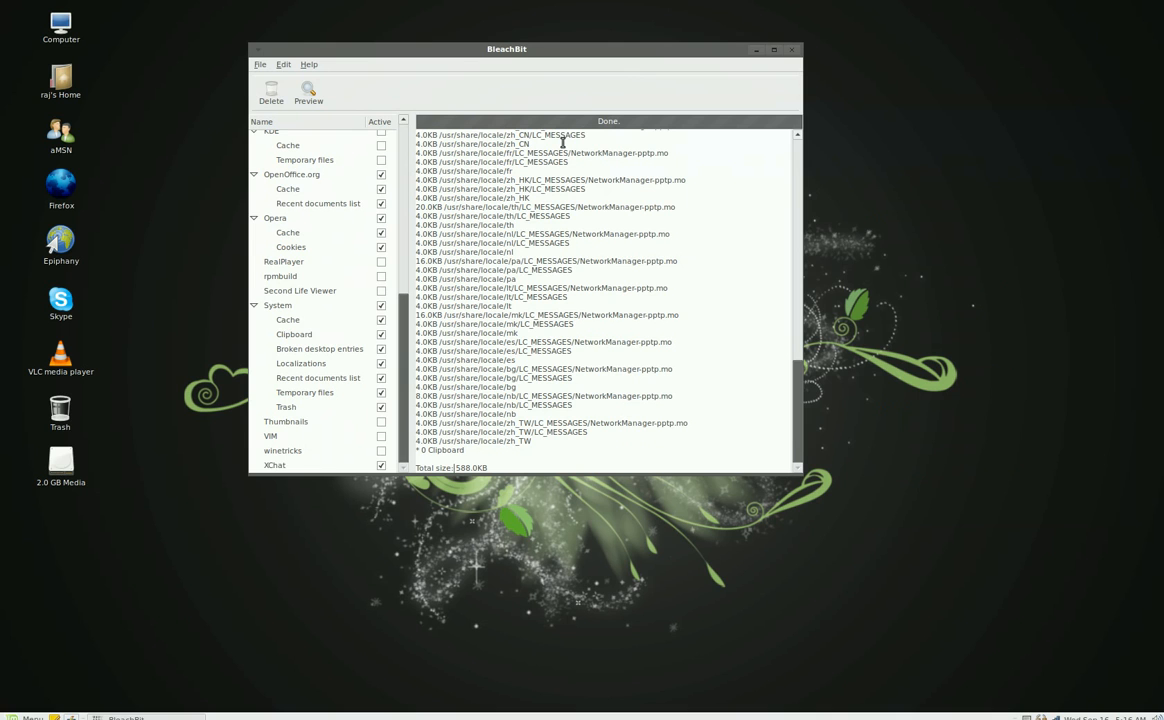